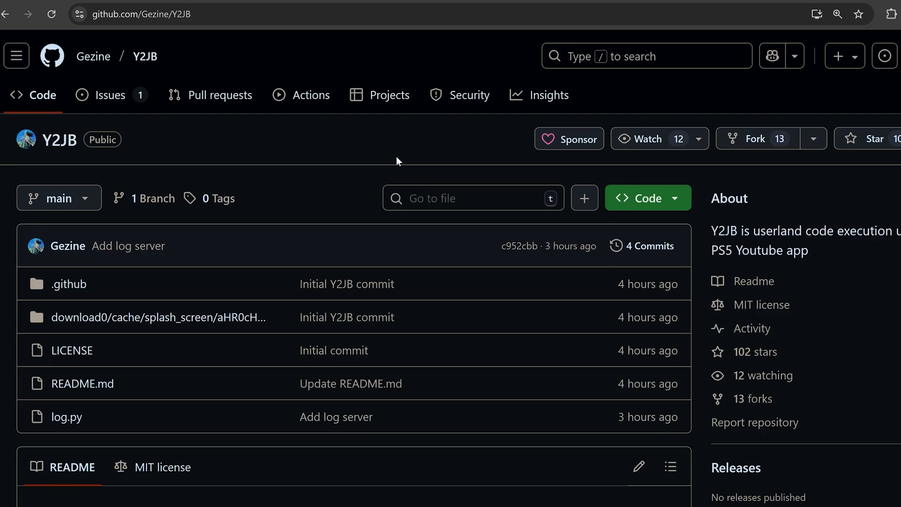
mouse_move(816, 251)
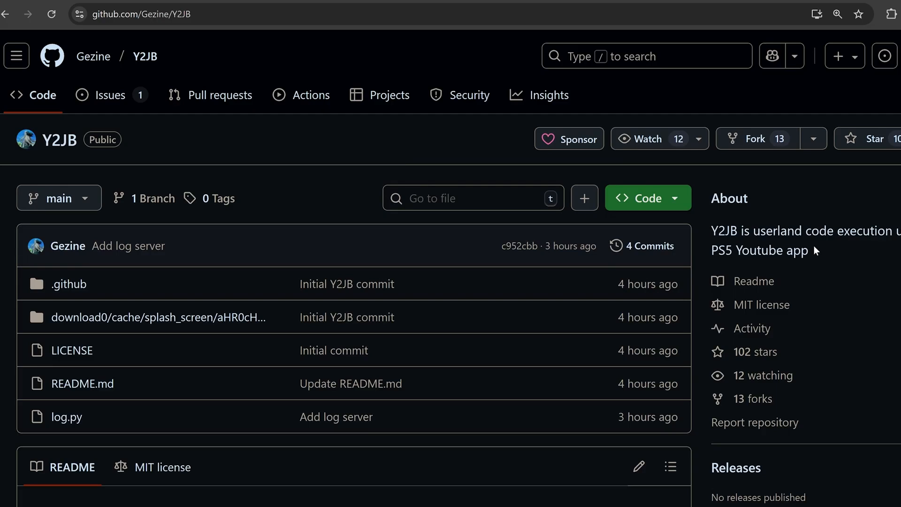
mouse_move(753, 281)
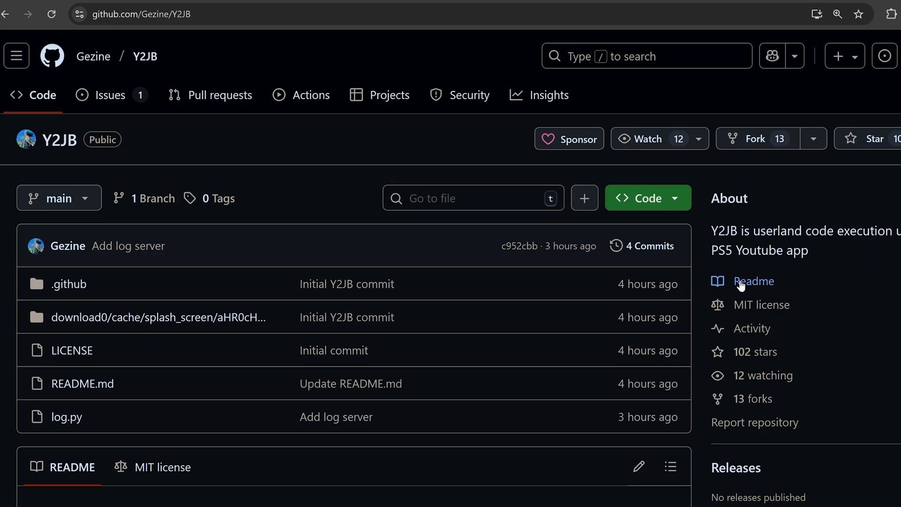
mouse_move(746, 275)
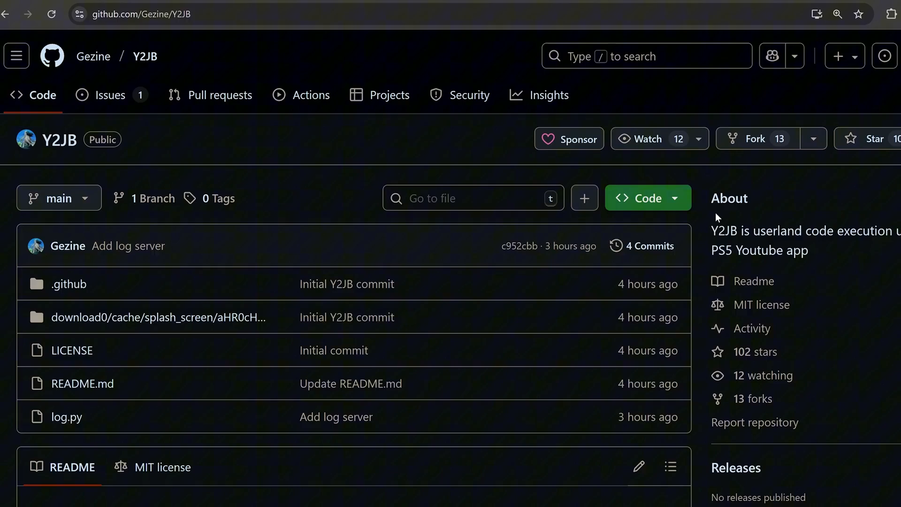
mouse_move(727, 217)
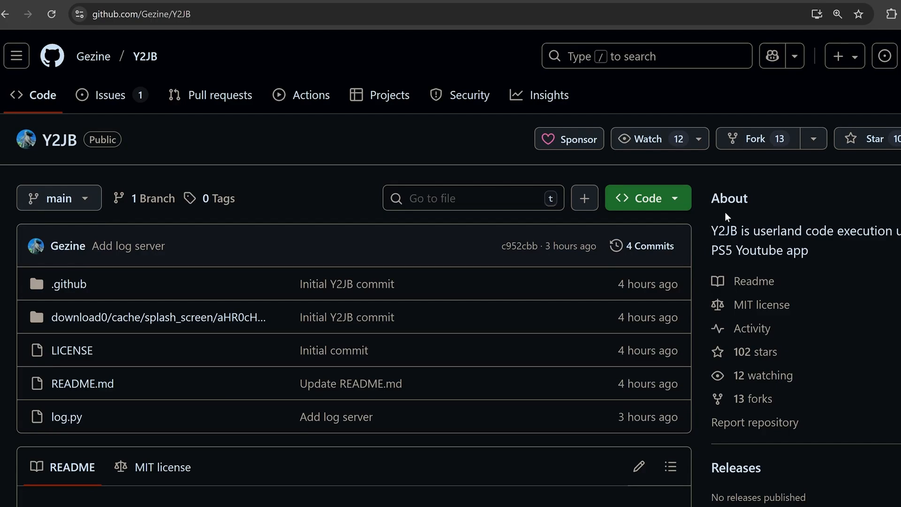
mouse_move(732, 221)
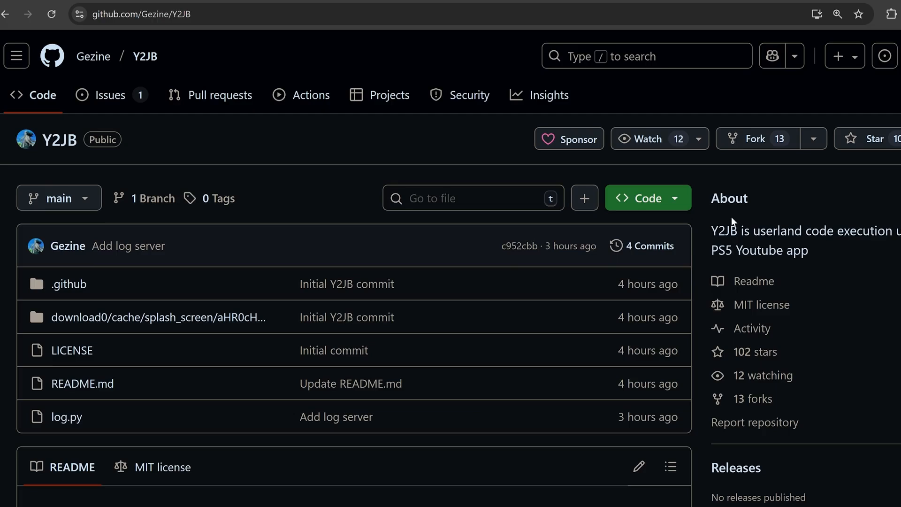
mouse_move(740, 214)
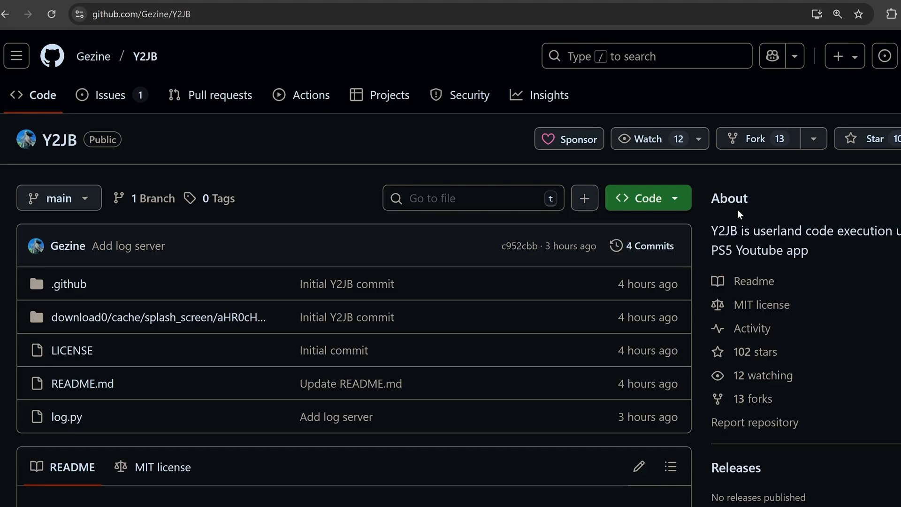
mouse_move(742, 218)
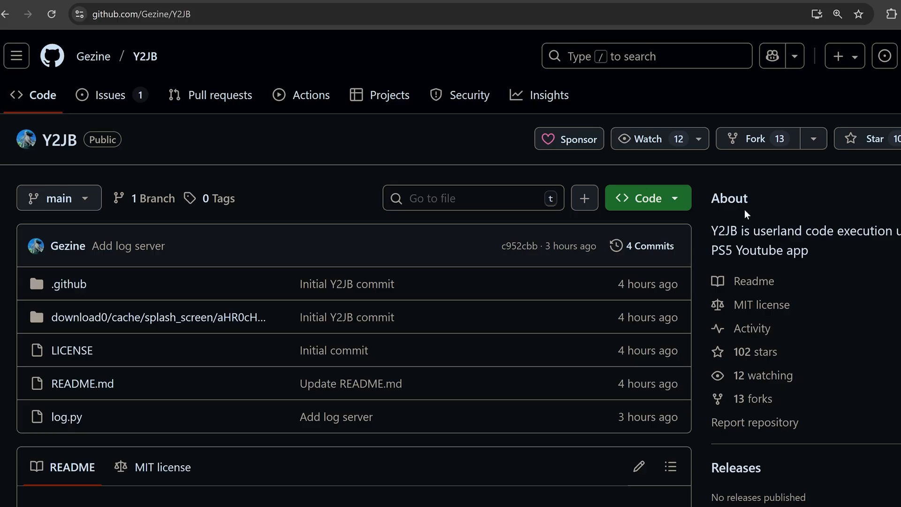
Highlight the README's beta instability warning and open the splash screen cache folder.
scroll(down, 3)
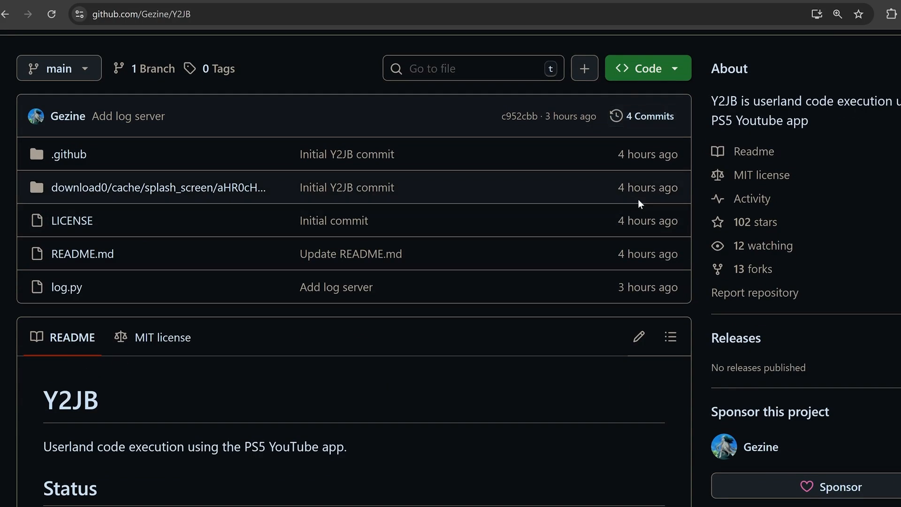
mouse_move(592, 208)
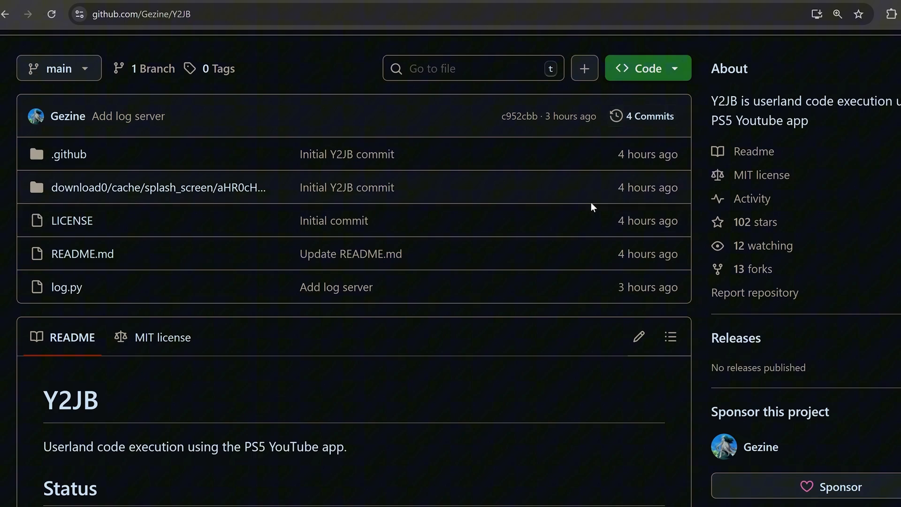
mouse_move(550, 220)
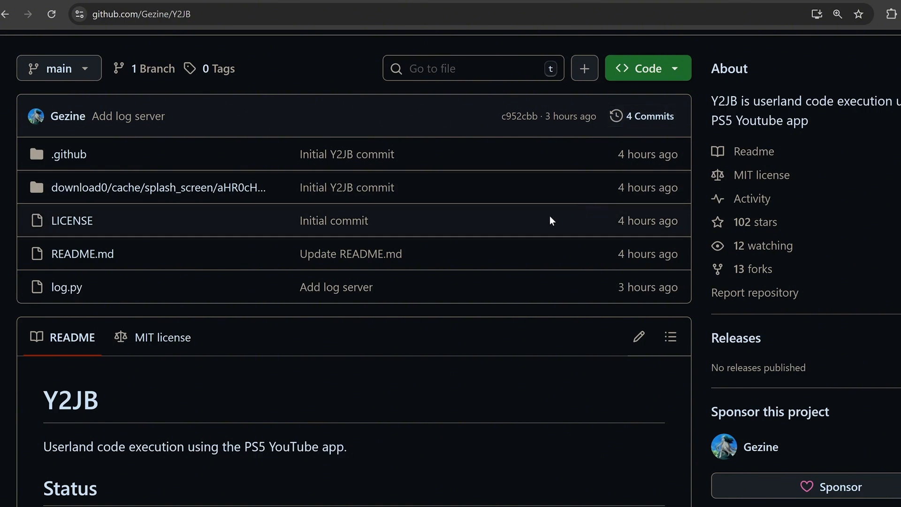
mouse_move(475, 245)
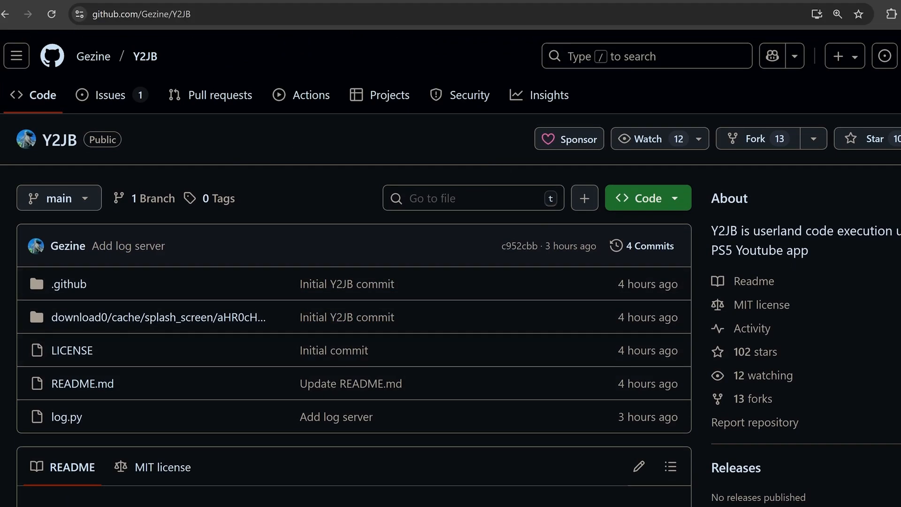
scroll(down, 3)
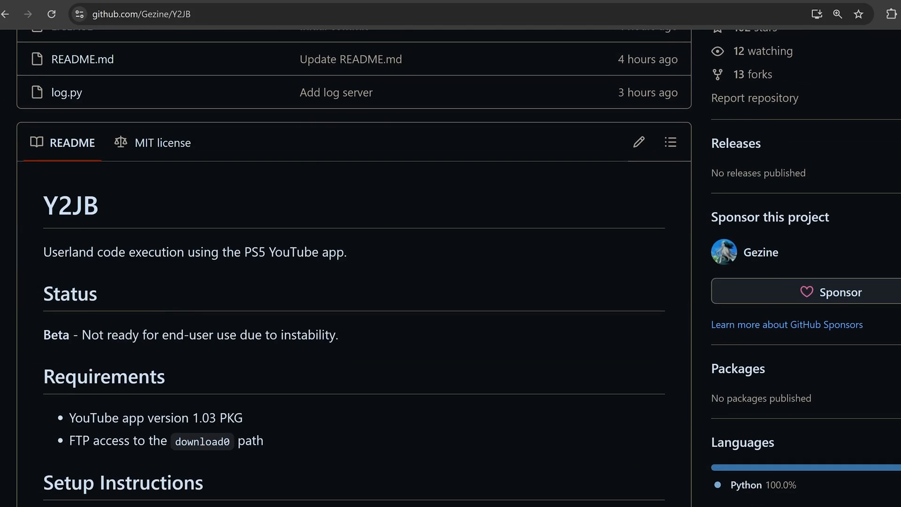
scroll(down, 3)
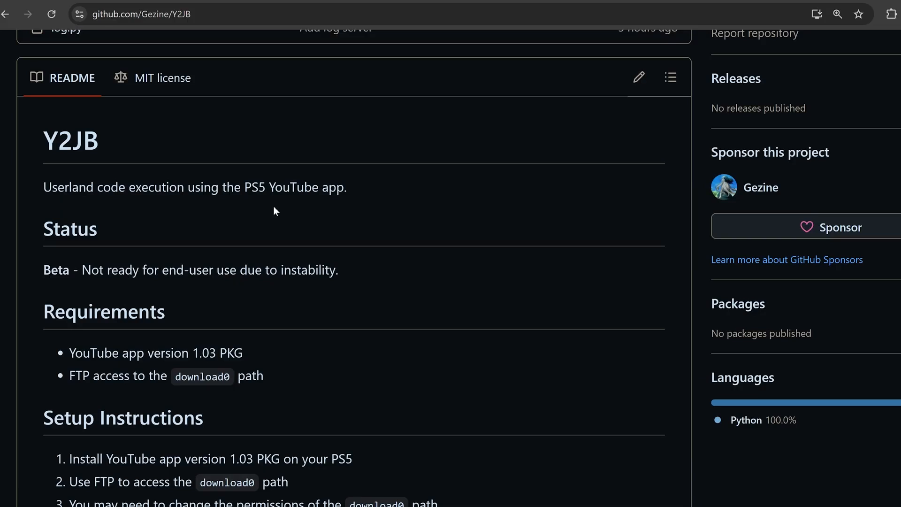
mouse_move(322, 203)
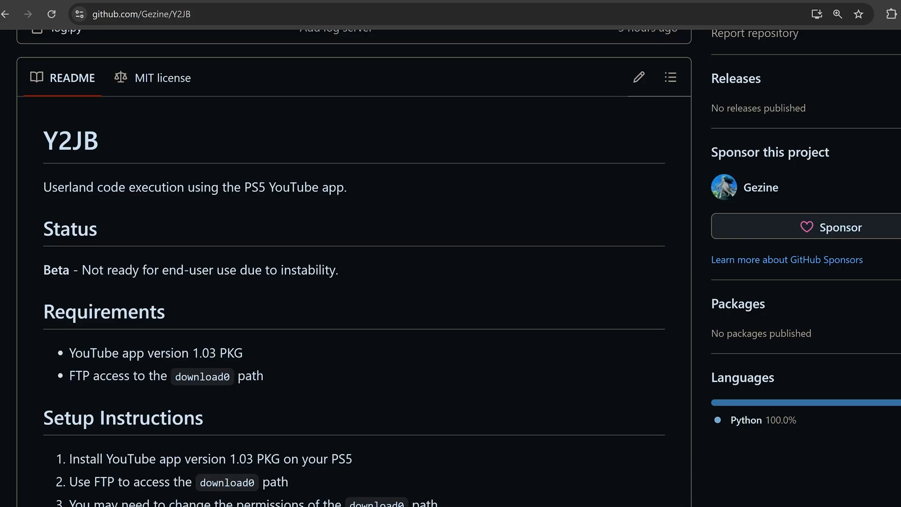
drag(83, 270, 284, 270)
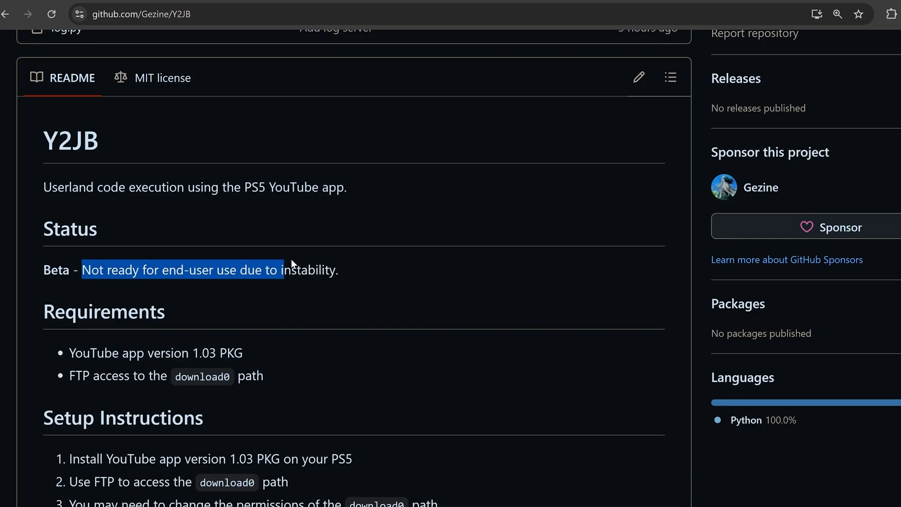
drag(290, 263, 399, 264)
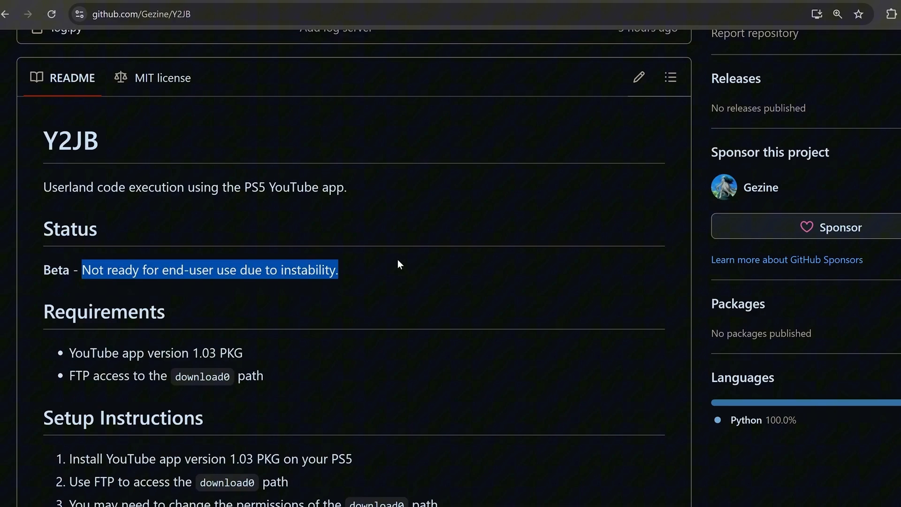
mouse_move(394, 255)
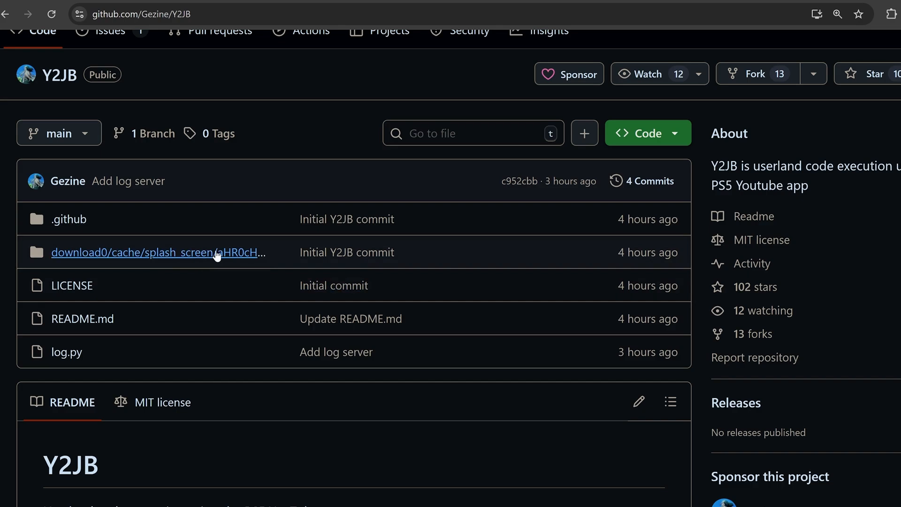
click(157, 253)
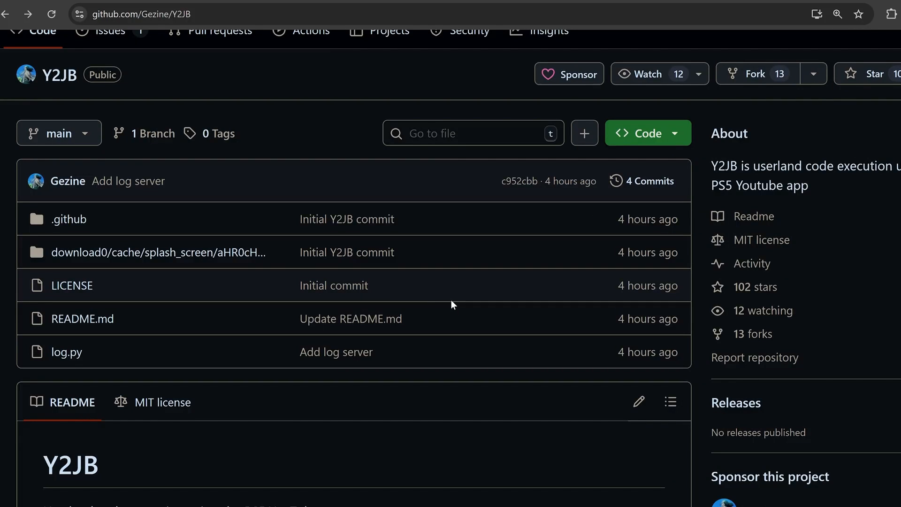
mouse_move(392, 272)
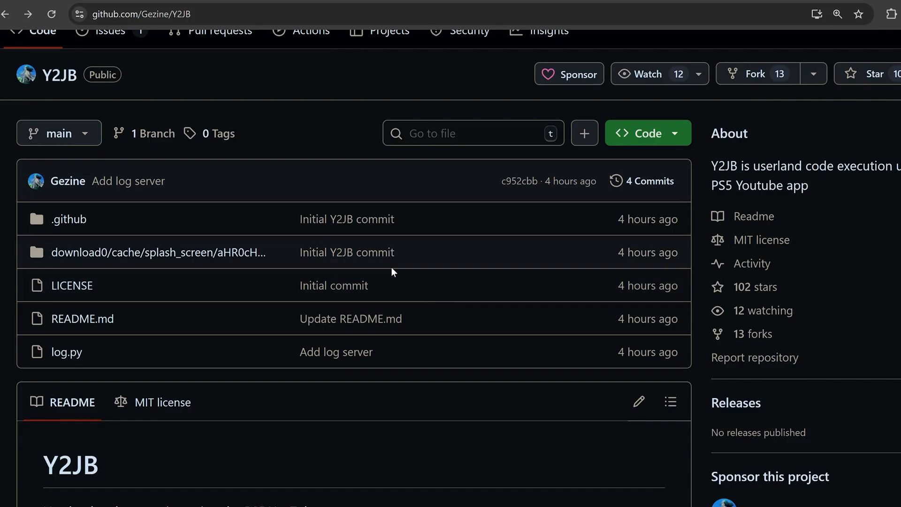
mouse_move(358, 172)
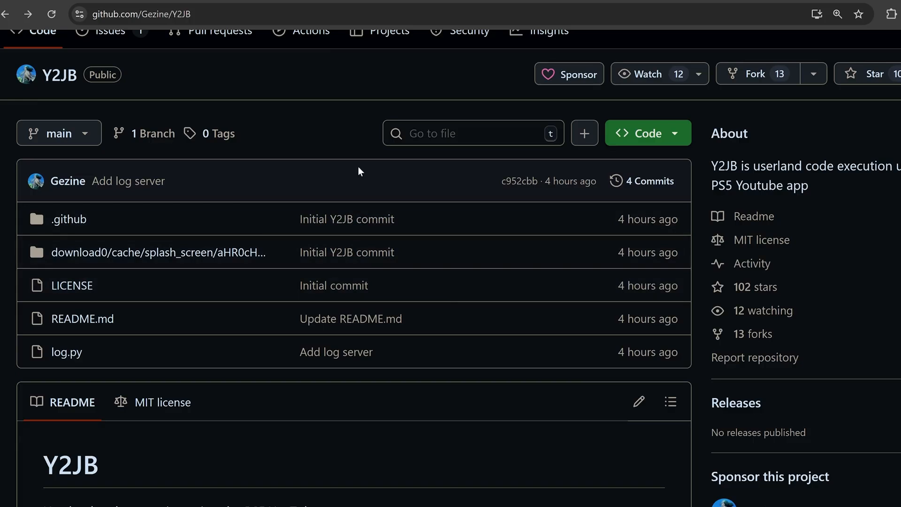
Copy the PS5 folder from PS5 Y2JB BETA.zip onto USB (G:).
scroll(down, 3)
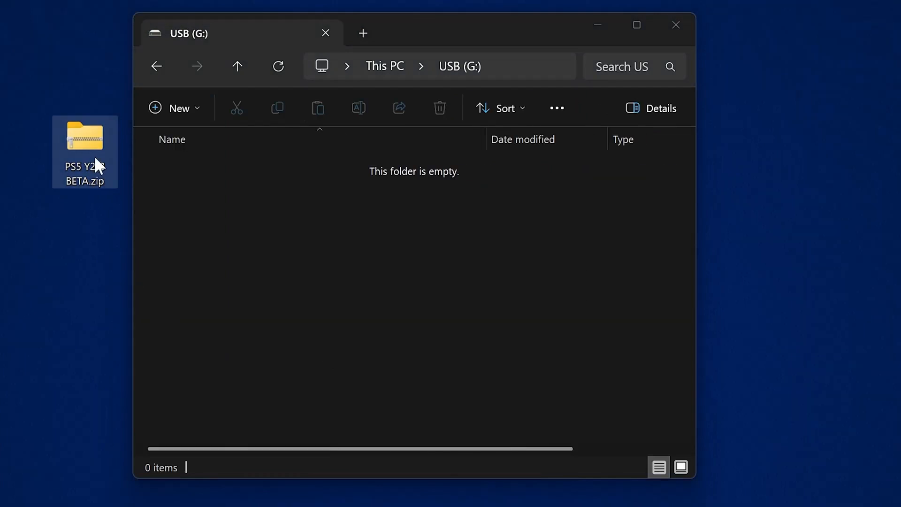
double_click(85, 136)
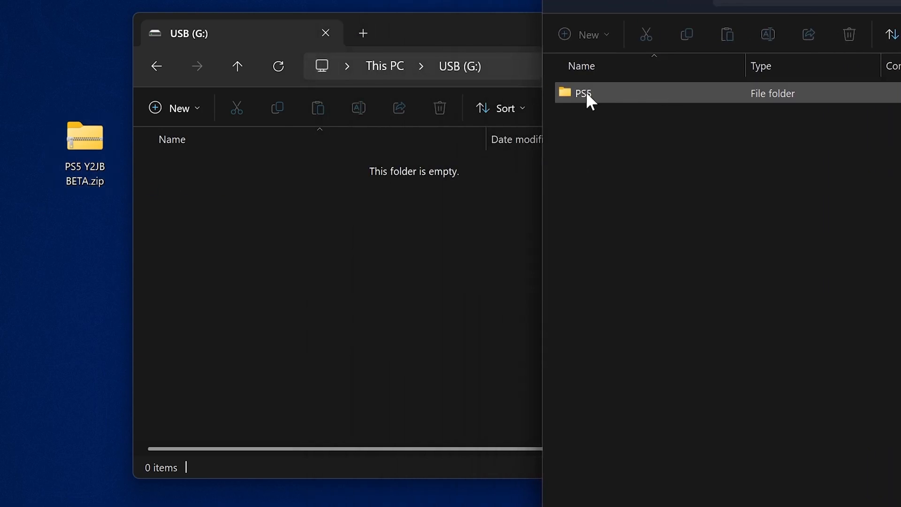
drag(583, 92, 331, 166)
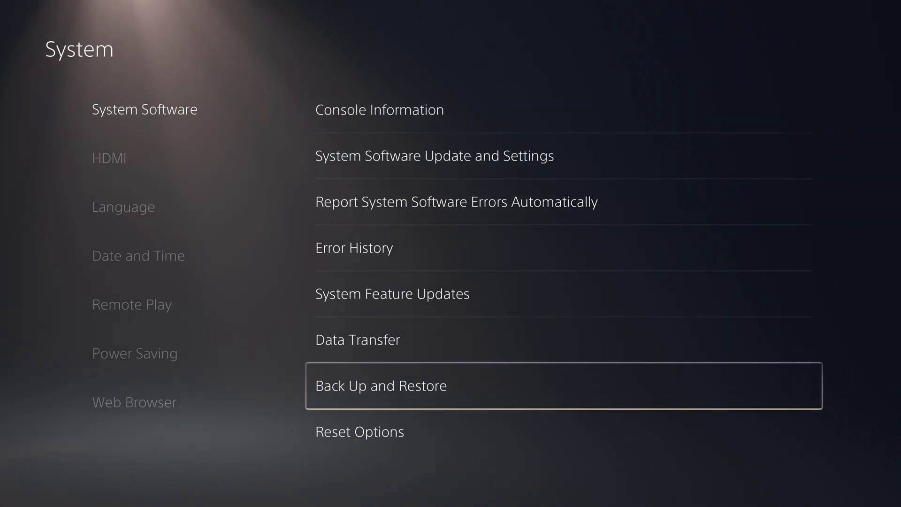
click(380, 386)
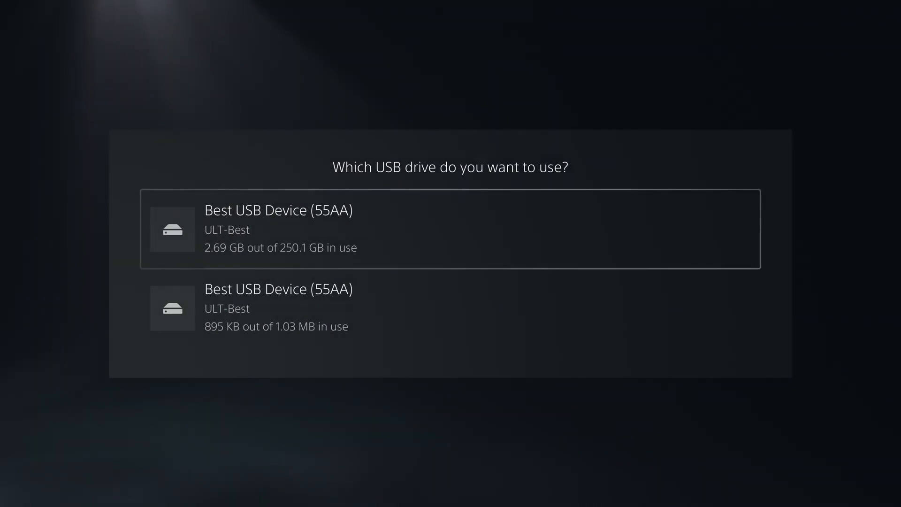
click(451, 228)
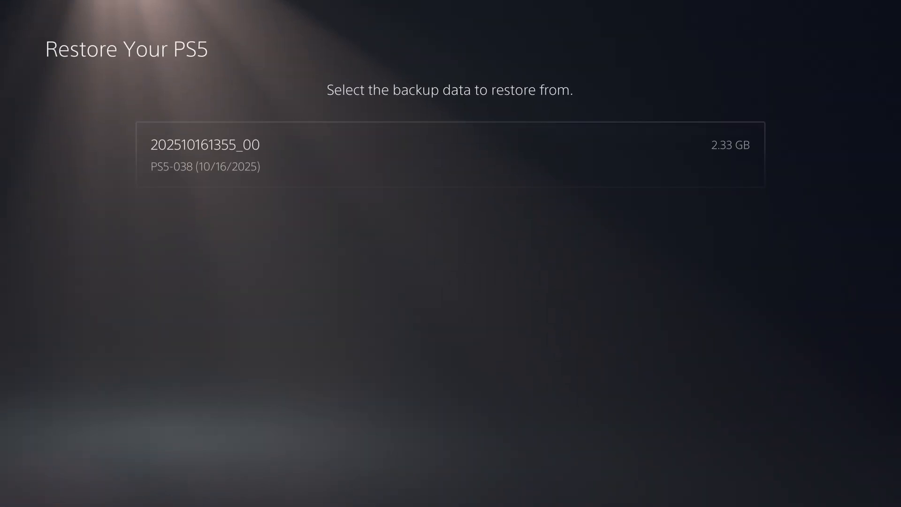
click(453, 154)
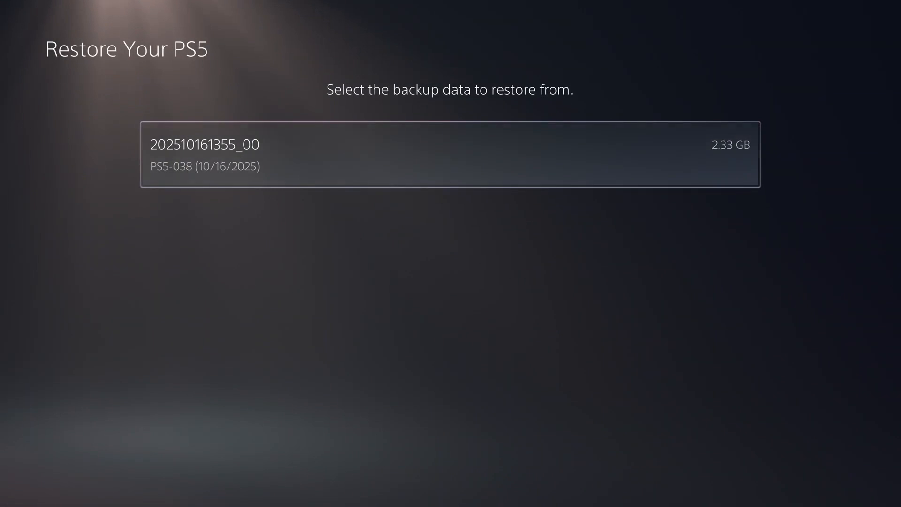
click(450, 154)
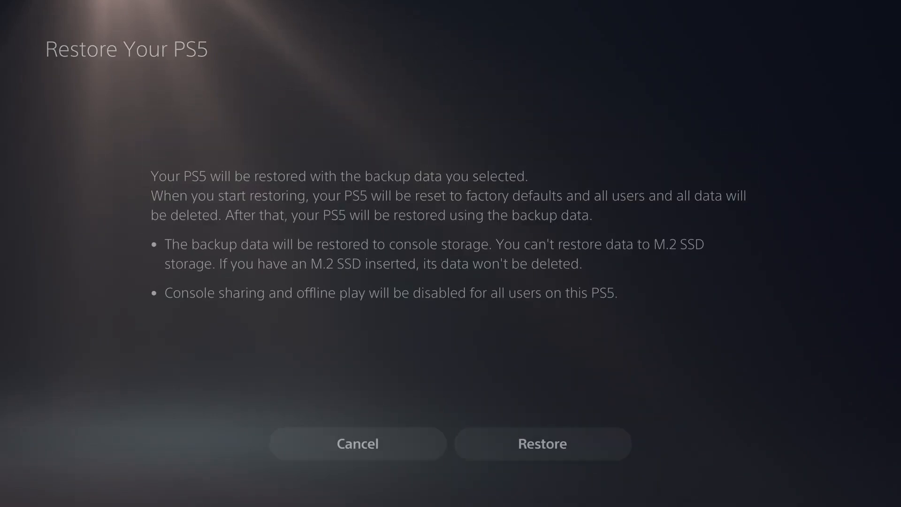
click(541, 443)
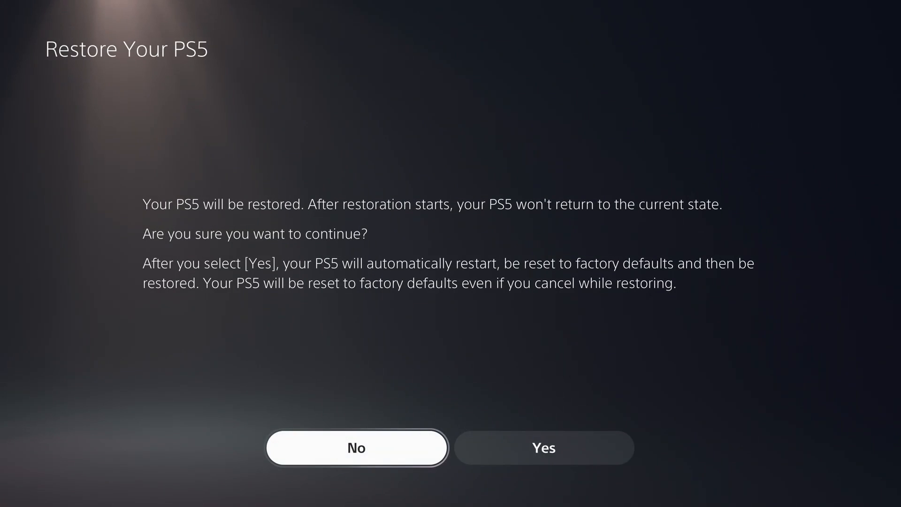
click(543, 448)
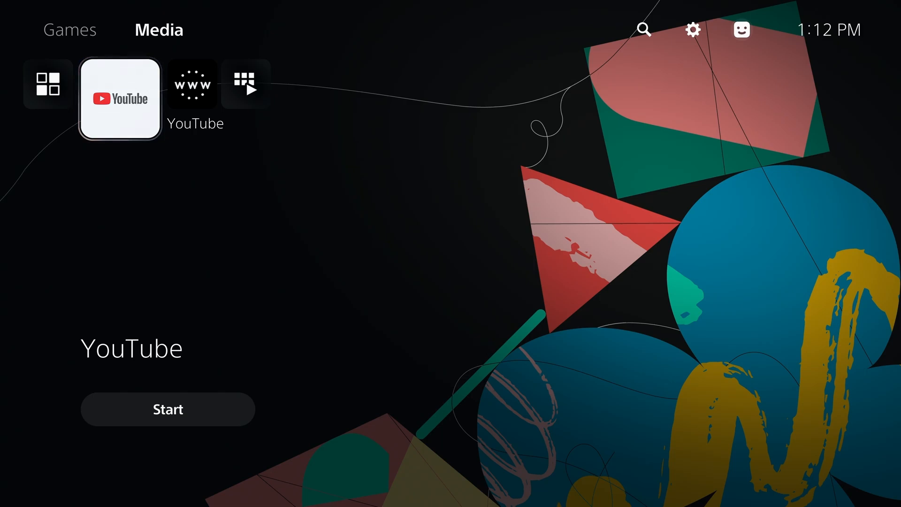
click(167, 409)
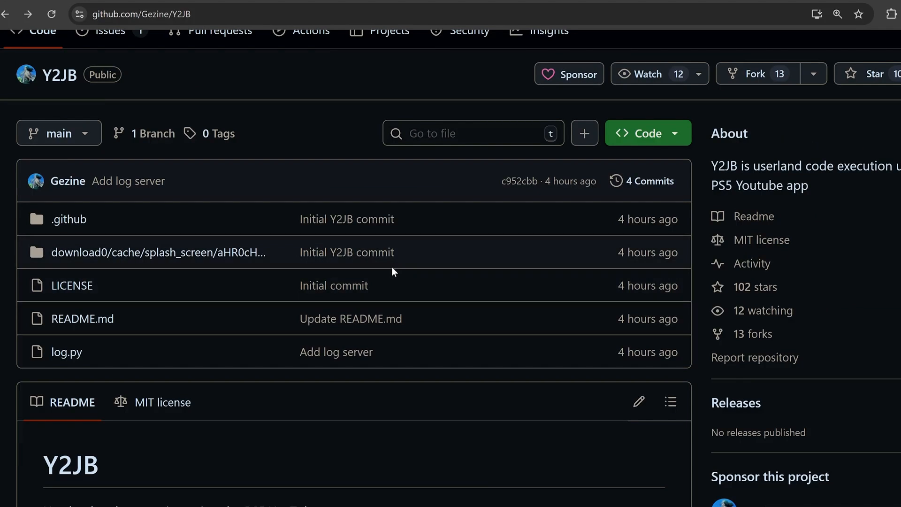
scroll(down, 3)
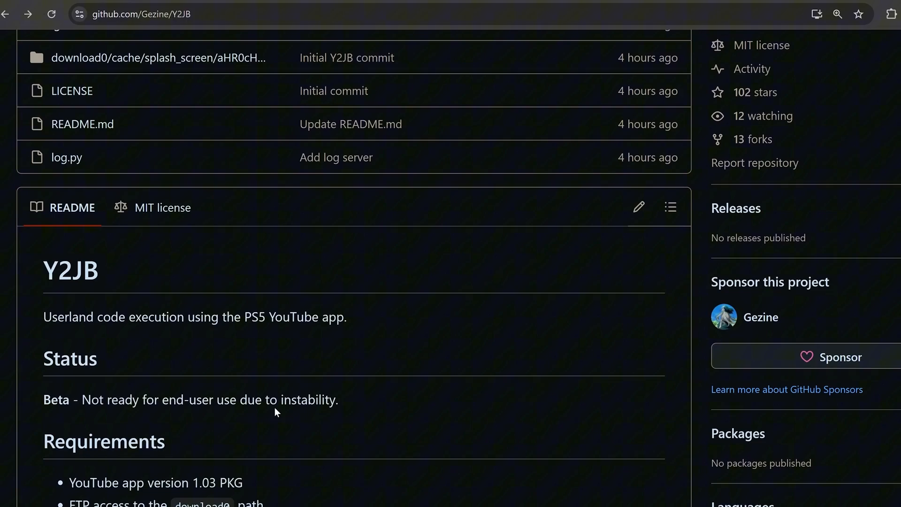
scroll(down, 3)
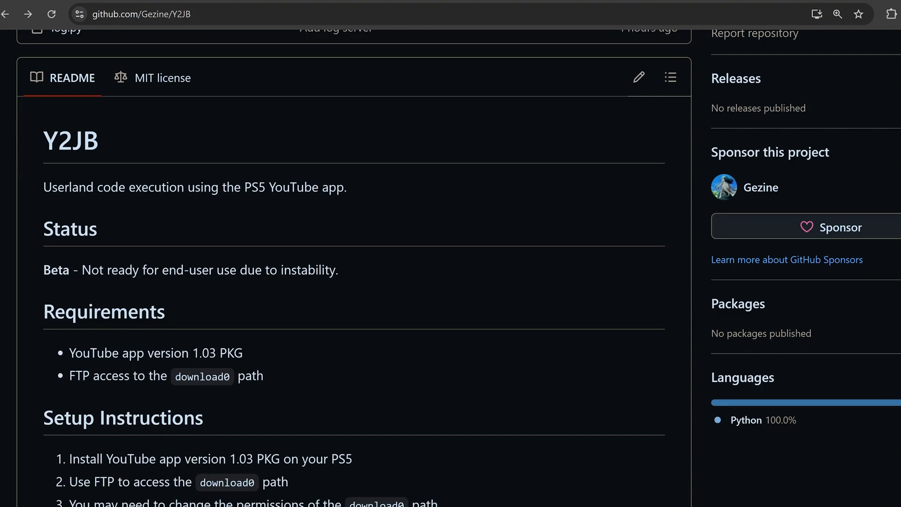
scroll(down, 3)
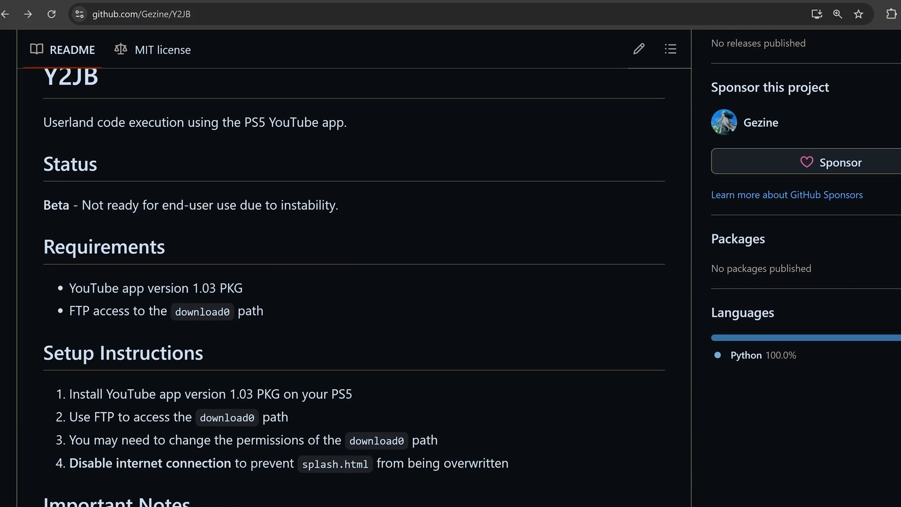
double_click(203, 288)
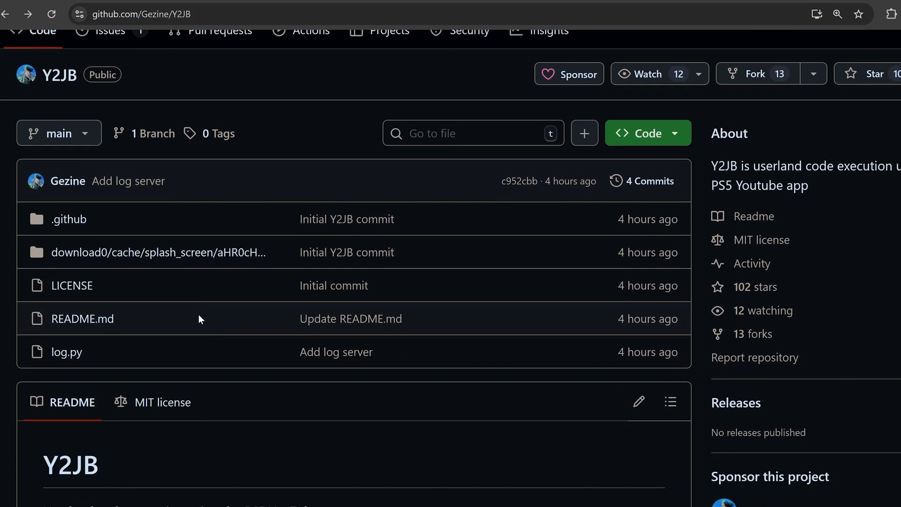
scroll(down, 3)
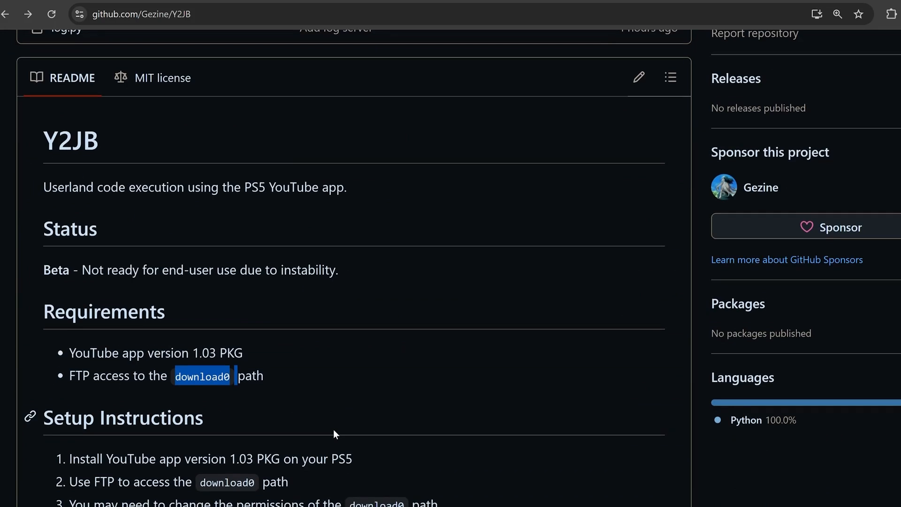
scroll(down, 3)
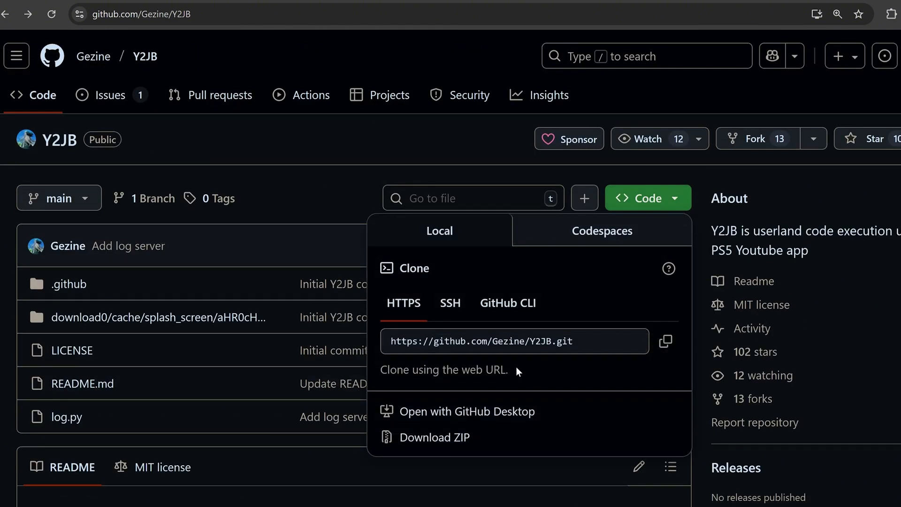
click(335, 167)
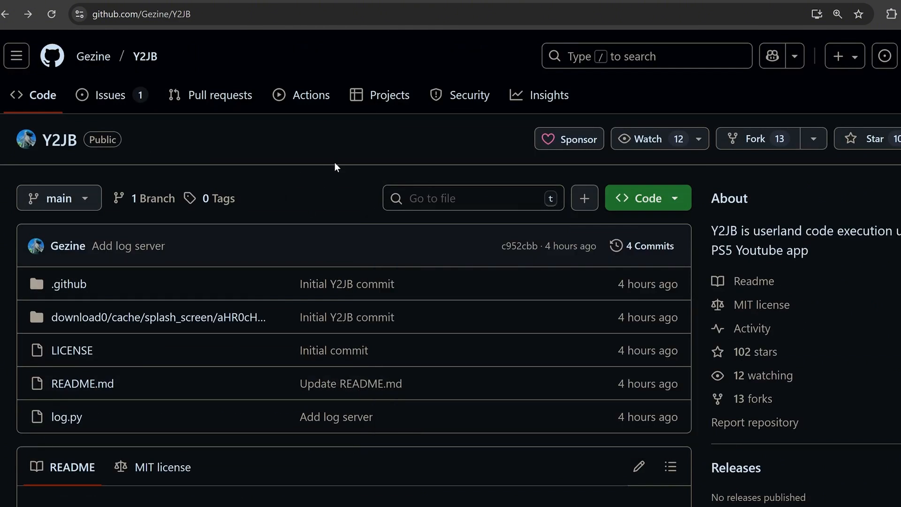
mouse_move(775, 100)
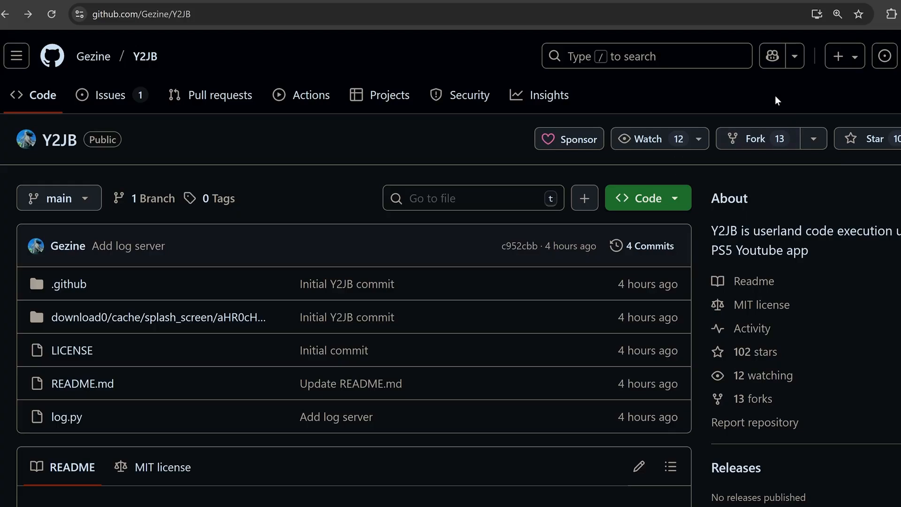
mouse_move(794, 107)
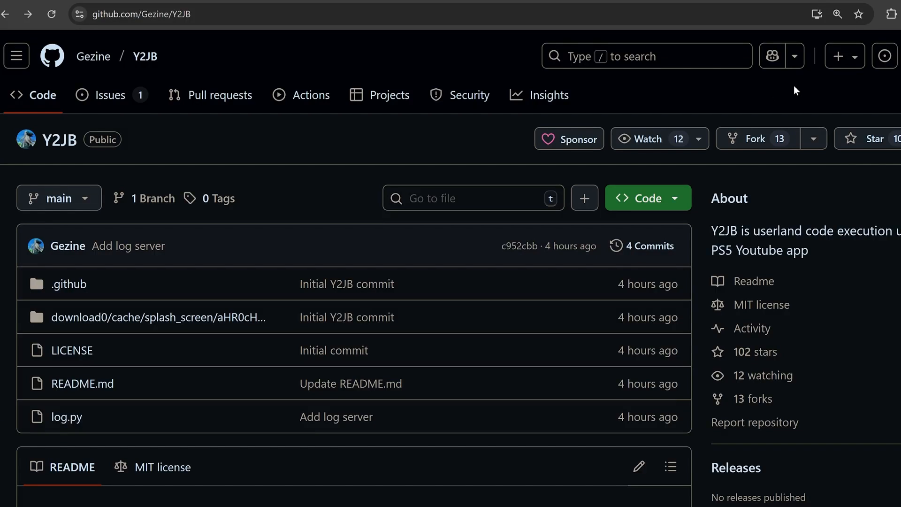
mouse_move(793, 84)
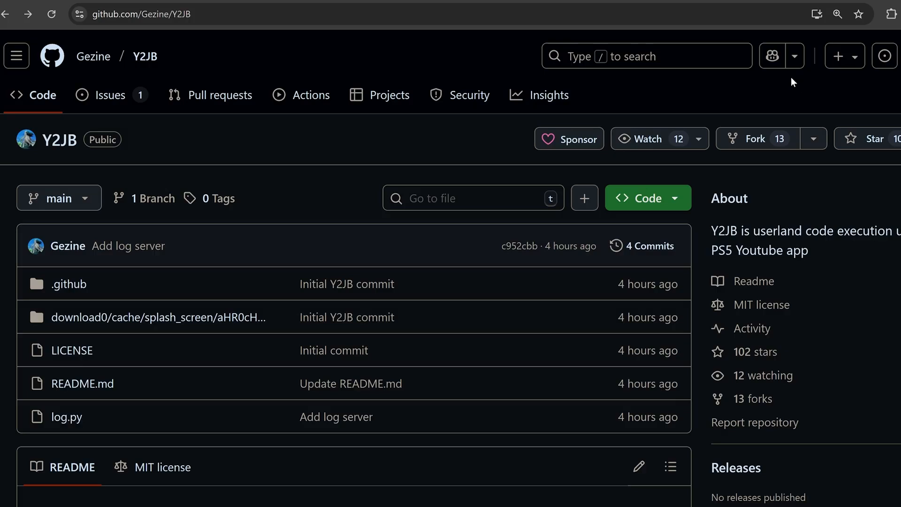
mouse_move(766, 77)
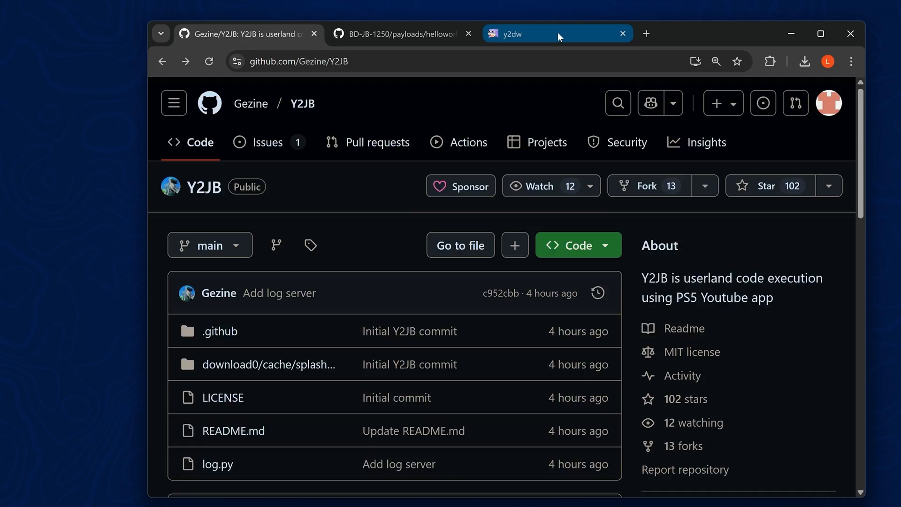
Download the Europe SC file from y2dw, bypassing the certificate warning.
click(554, 33)
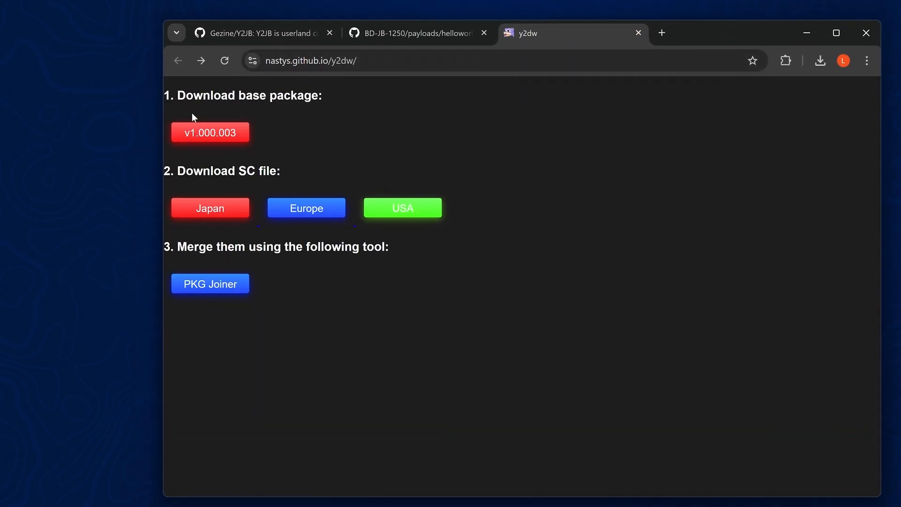
double_click(248, 171)
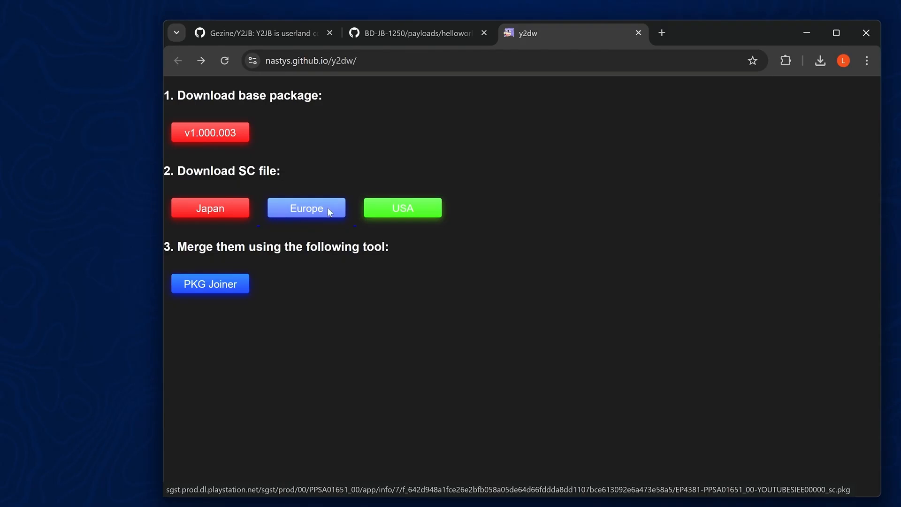
click(306, 208)
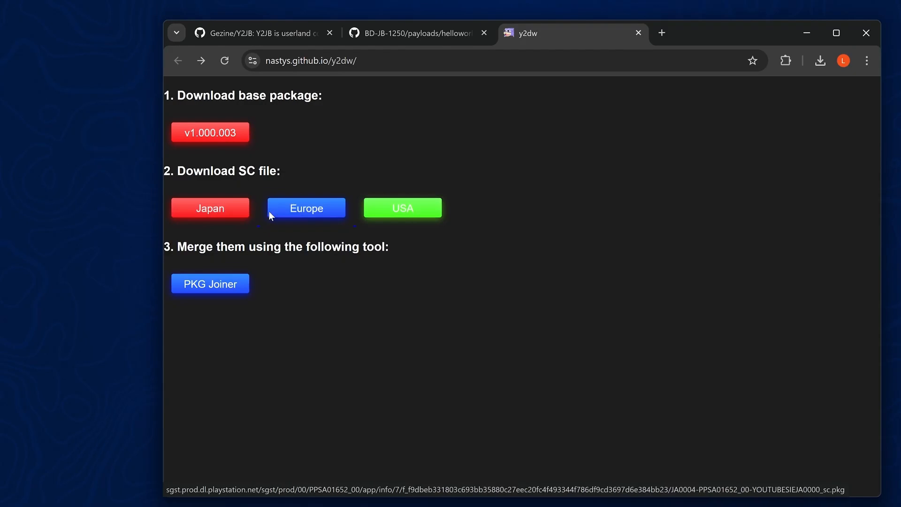
click(305, 207)
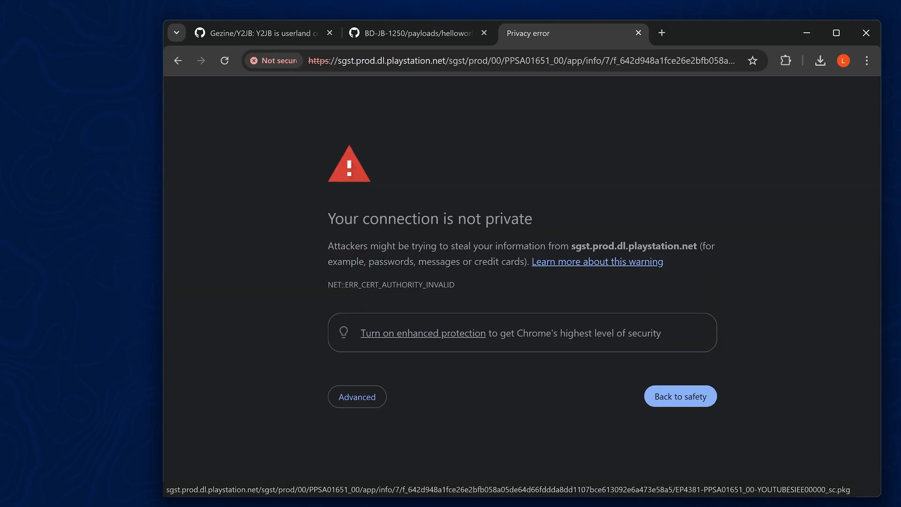
click(356, 396)
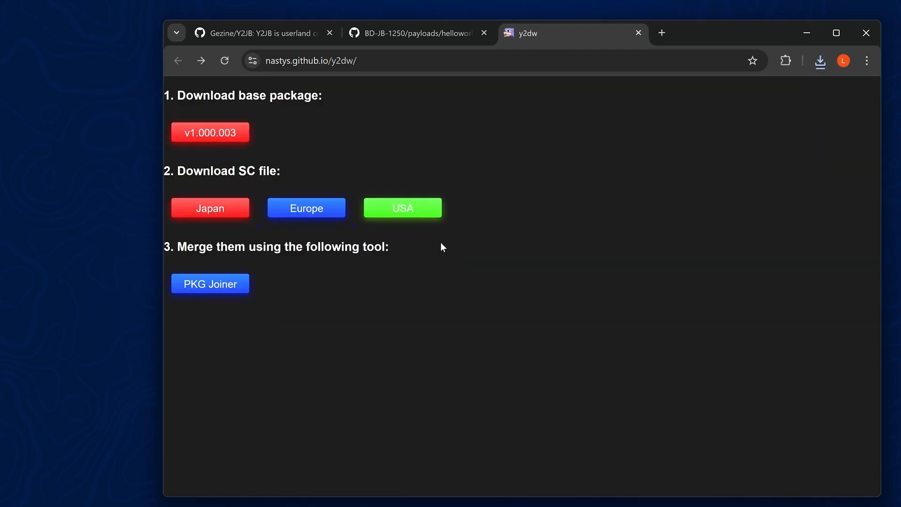
mouse_move(210, 283)
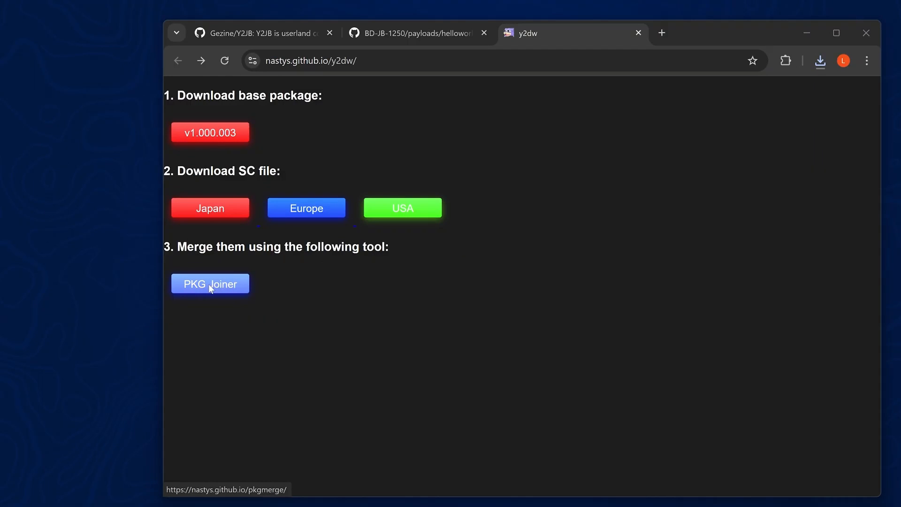
Merge the base YouTube package and Europe SC package in PKG Joiner.
click(210, 283)
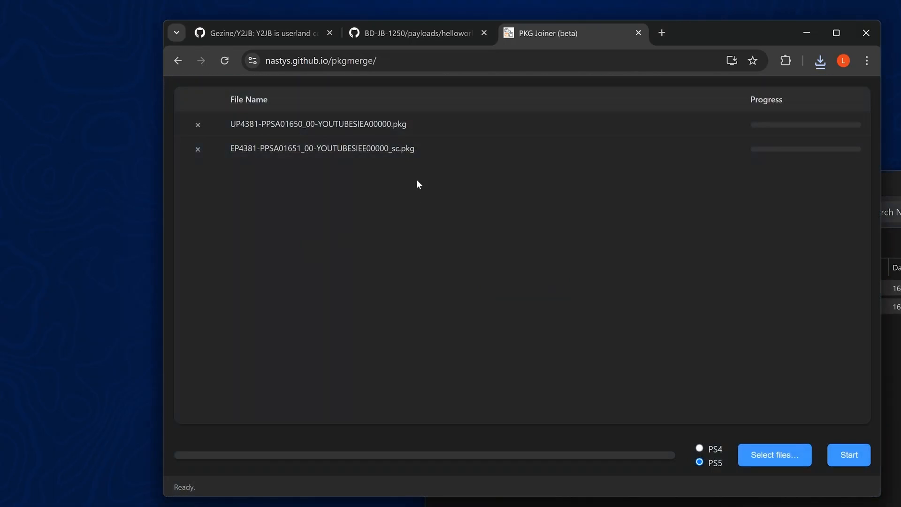
click(848, 455)
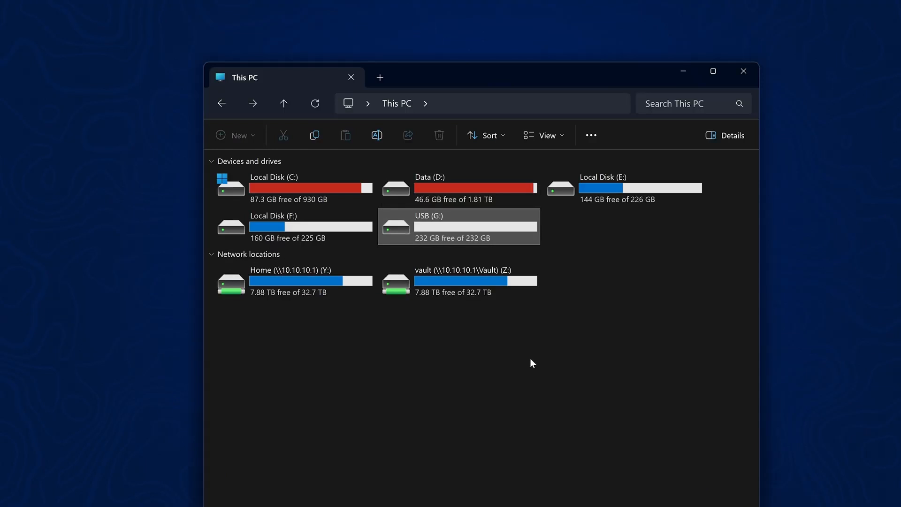
mouse_move(460, 237)
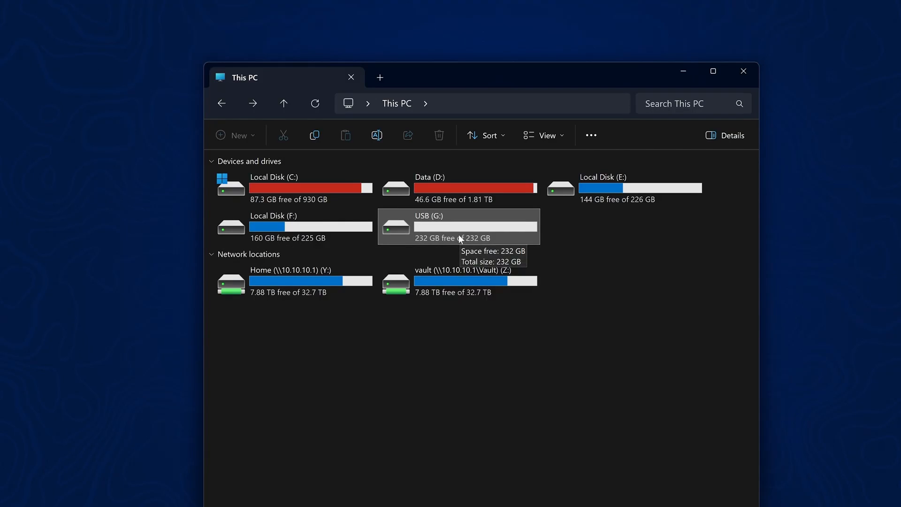
Open the empty USB (G:) drive from This PC.
double_click(458, 226)
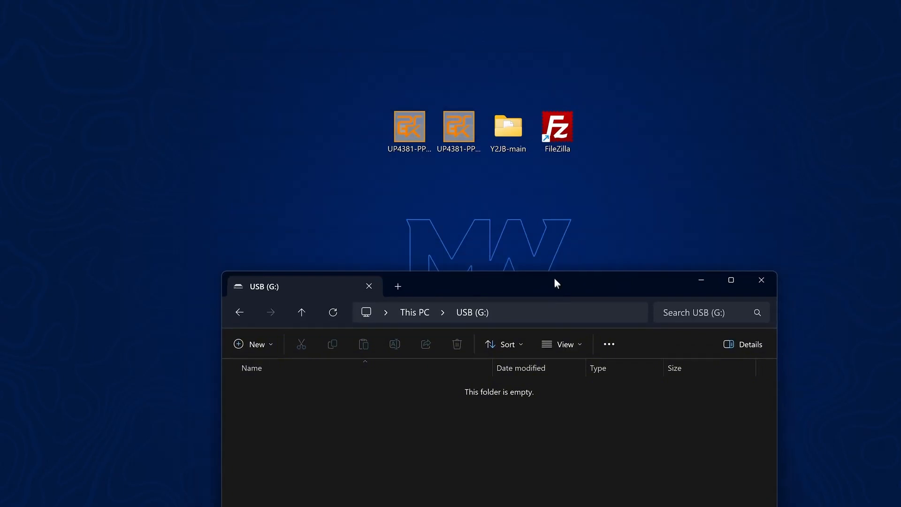
drag(555, 282, 550, 223)
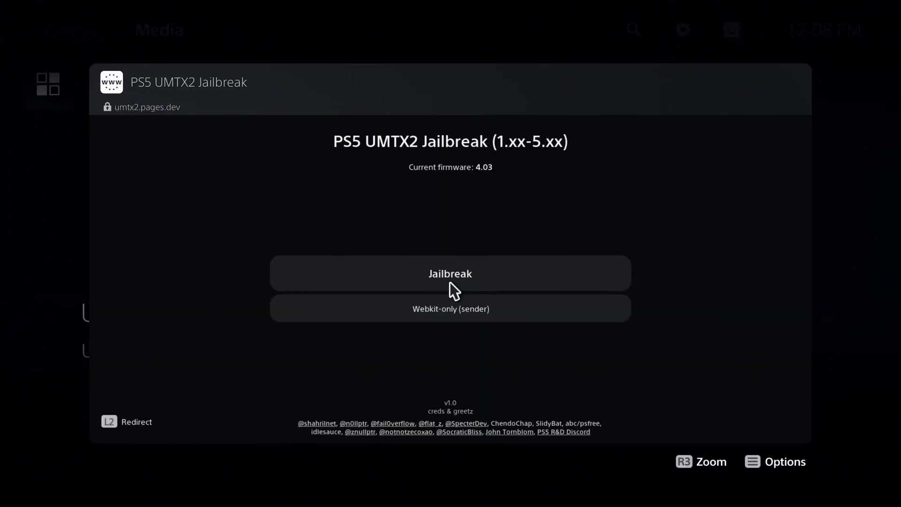
mouse_move(520, 278)
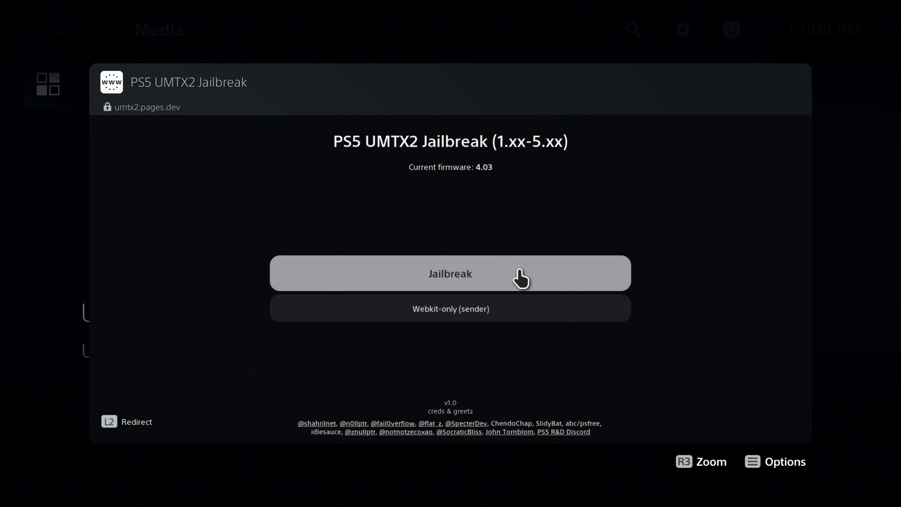
Run the UMTX2 jailbreak, then launch the ftpsrv payload from the list.
click(450, 273)
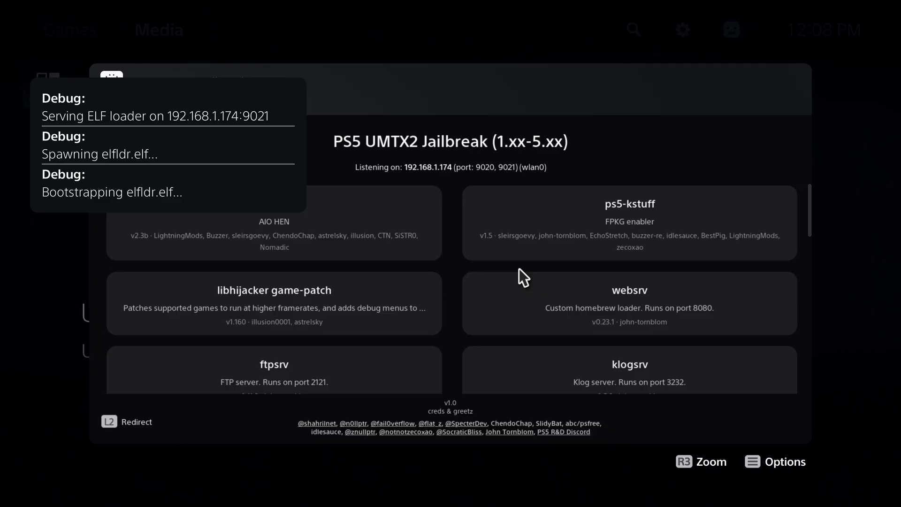
mouse_move(501, 278)
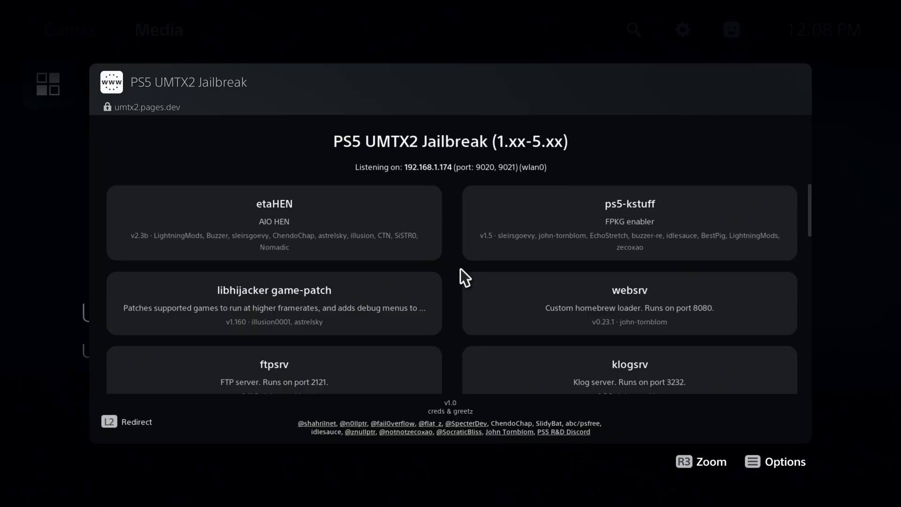
scroll(down, 3)
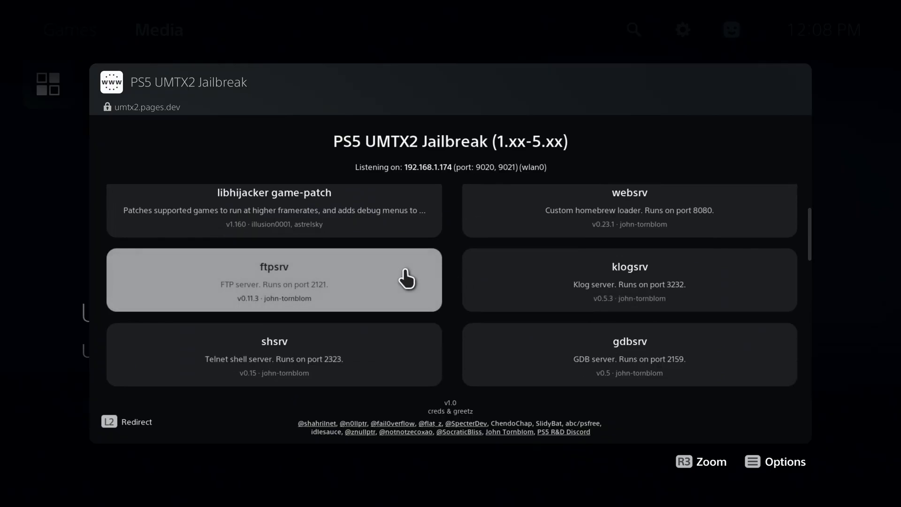
click(274, 279)
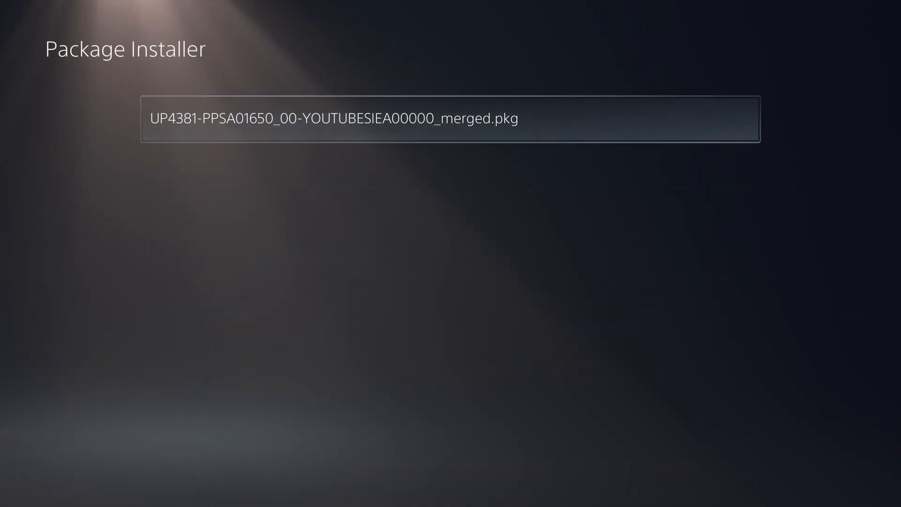
Install the merged YouTube package and confirm YouTube shows version 1.000.003.
click(449, 118)
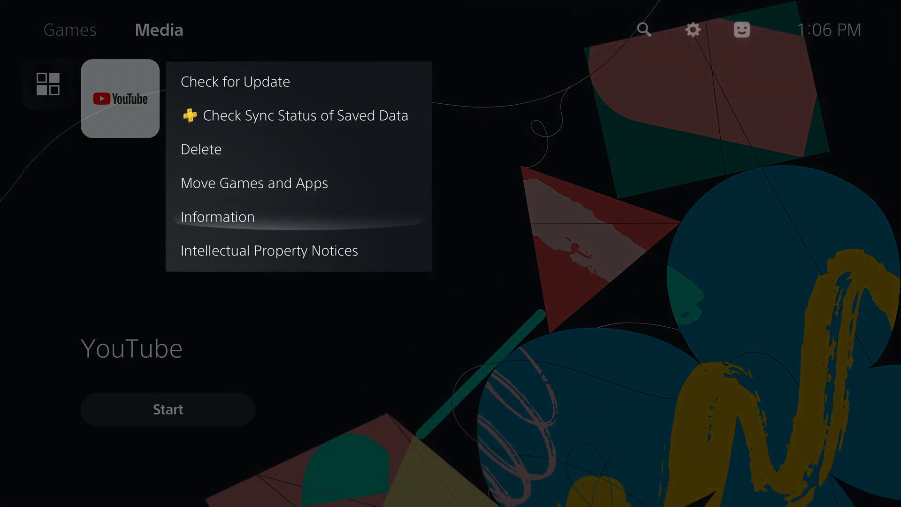
click(218, 217)
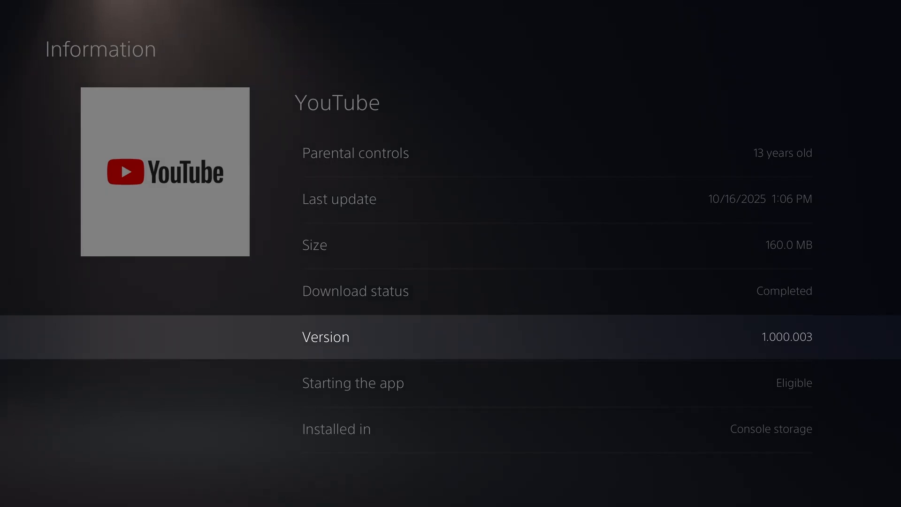
key(Escape)
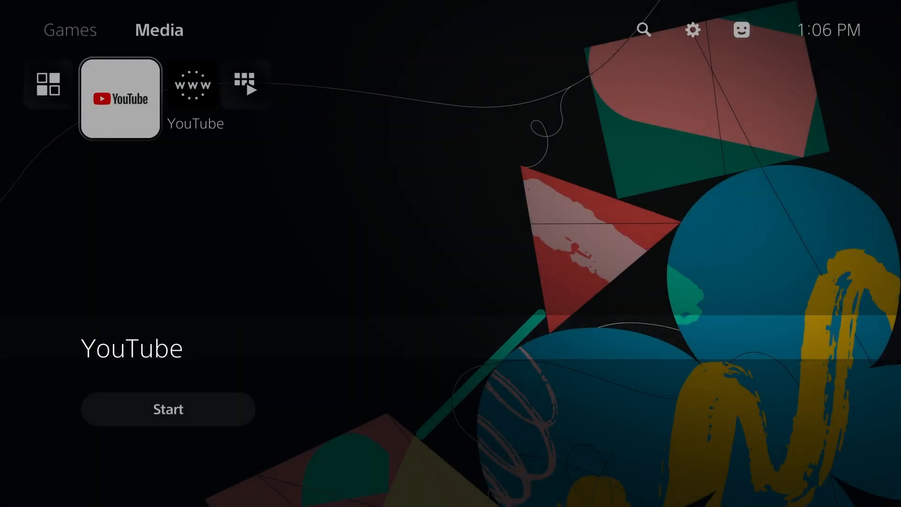
mouse_move(692, 29)
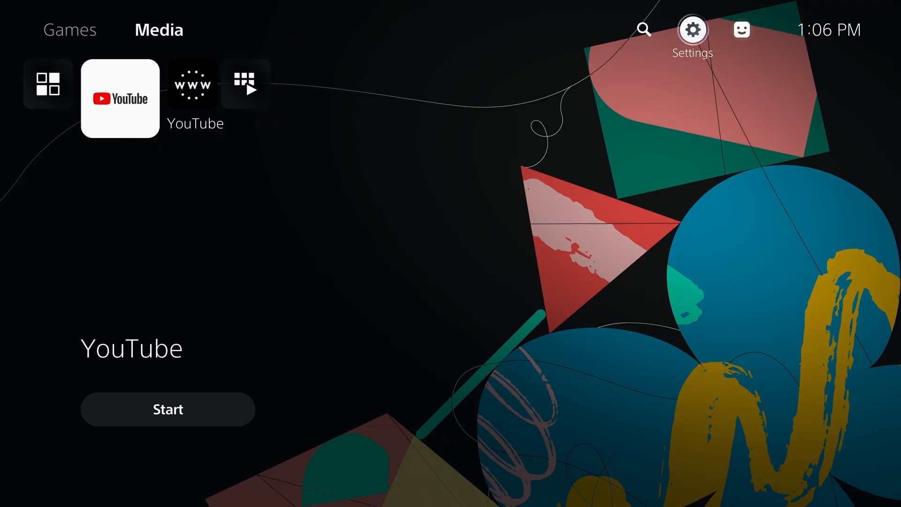
Enter primary DNS 62.210.38.117 in the Wi-Fi network's Advanced Settings.
click(692, 29)
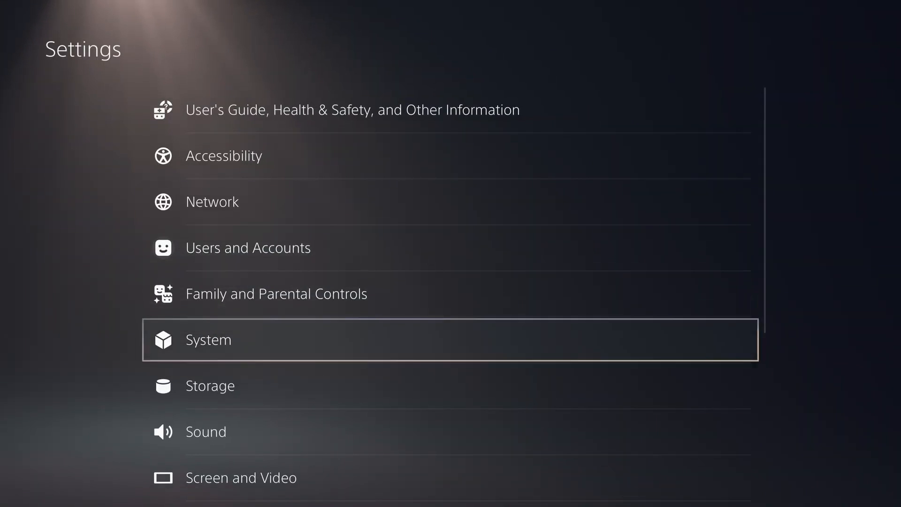
click(207, 338)
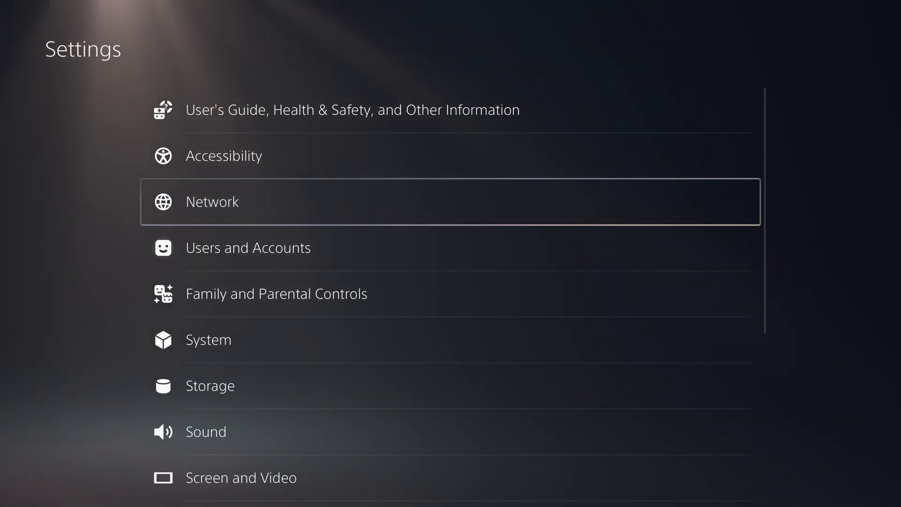
click(211, 202)
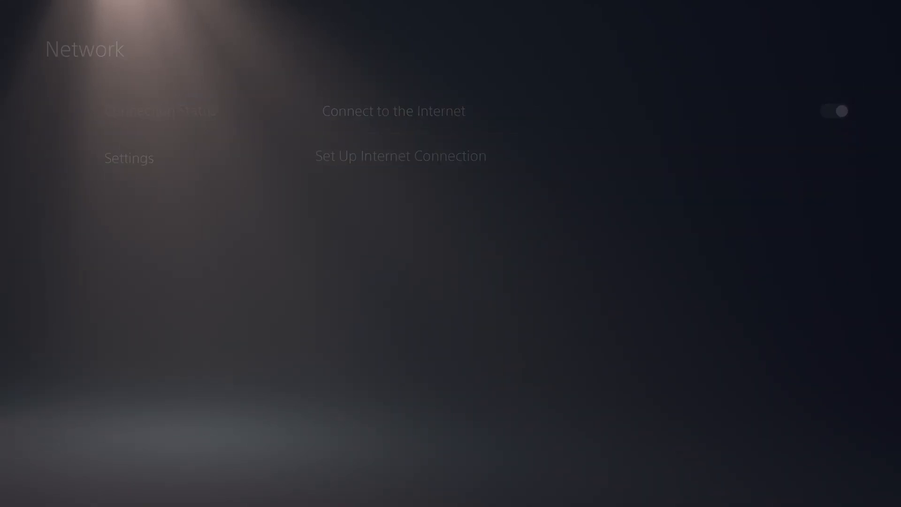
click(400, 156)
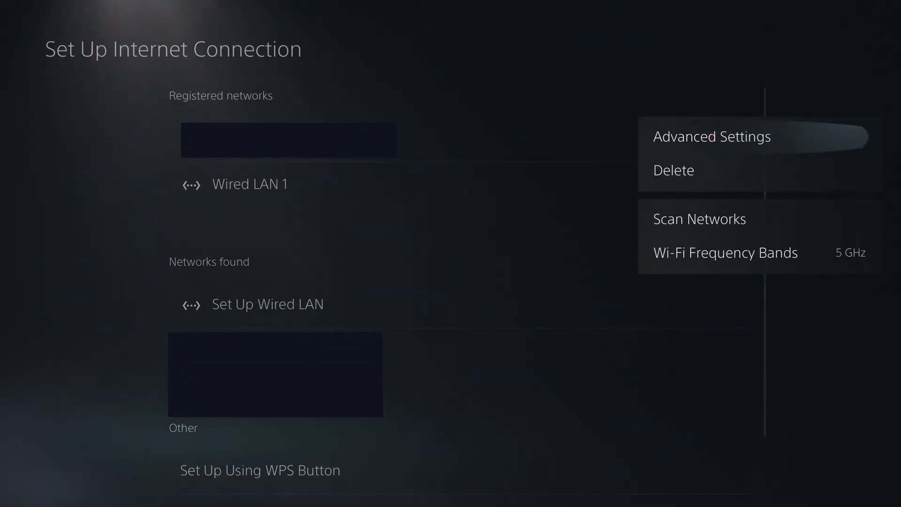
click(711, 136)
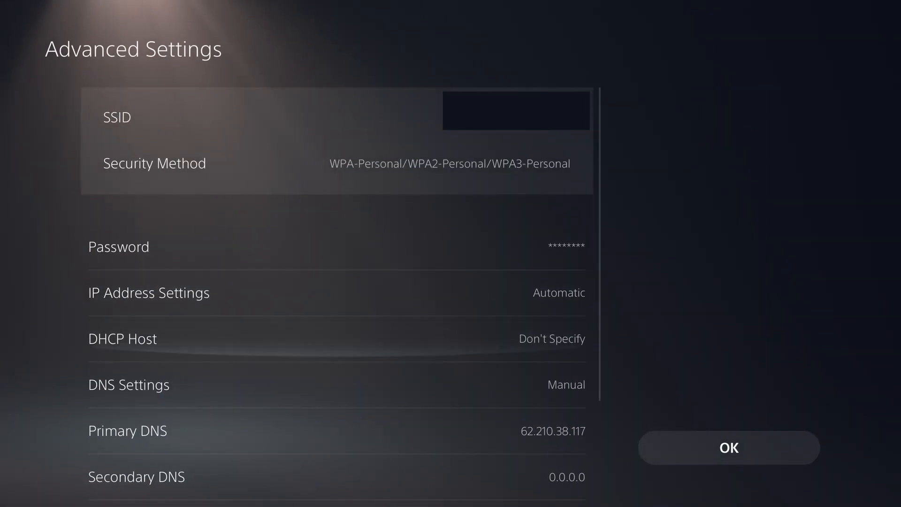
mouse_move(335, 385)
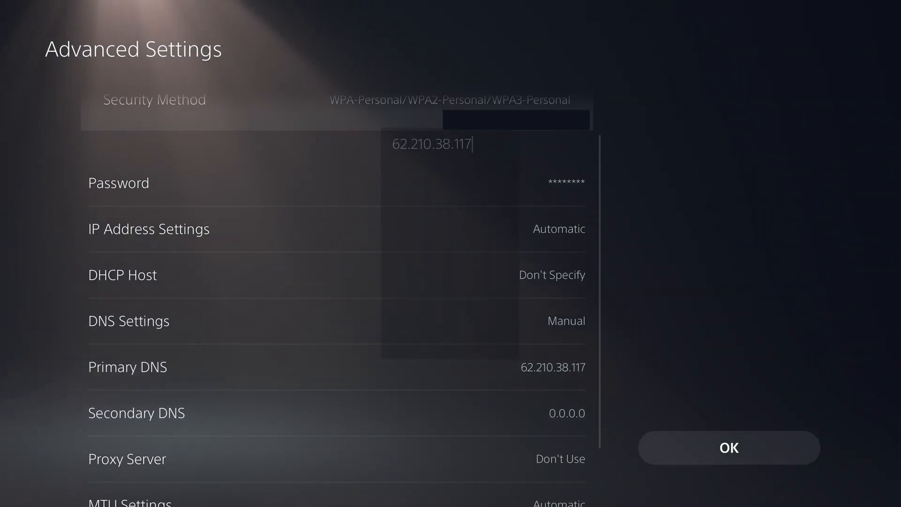
click(431, 143)
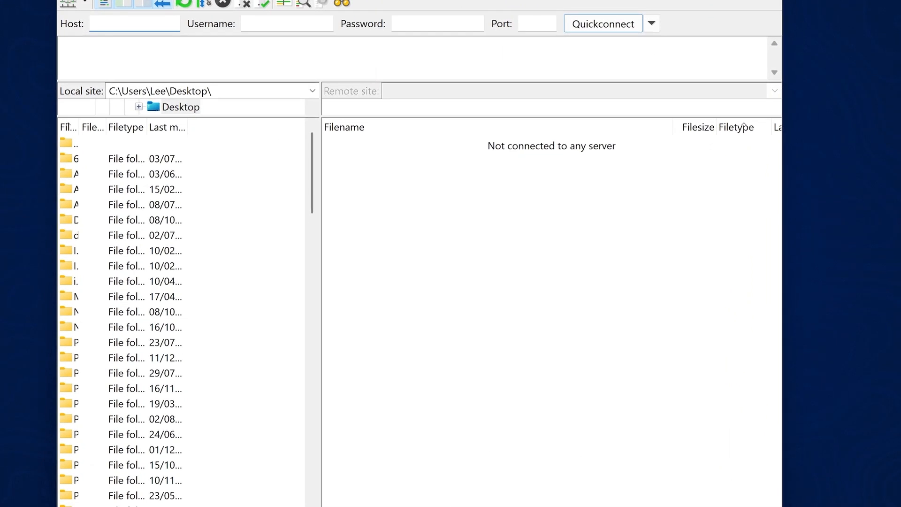
Quickconnect FileZilla to host 192.168.1.174 on port 2121.
text(192.1)
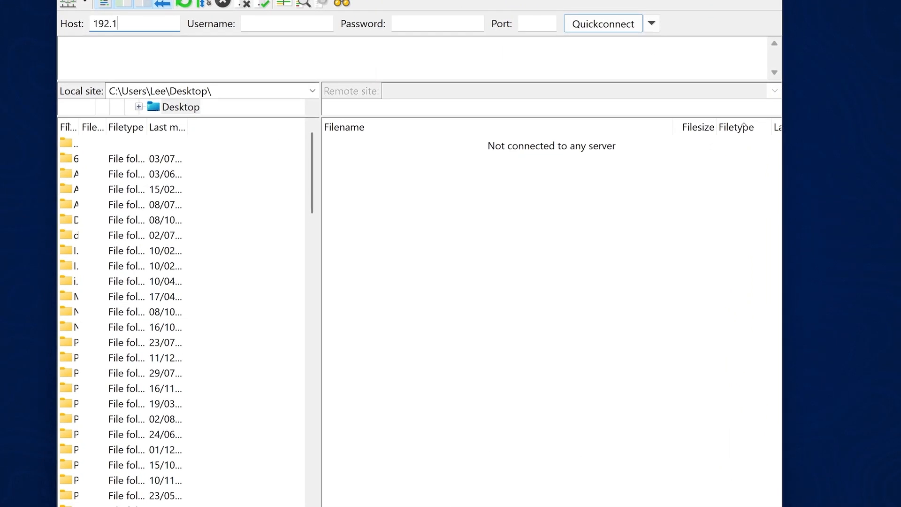
text(68.1.)
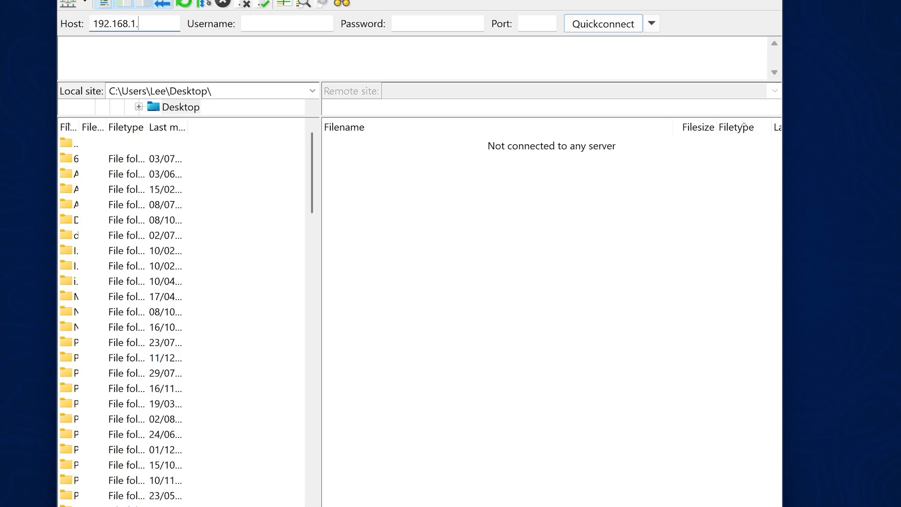
text(2121)
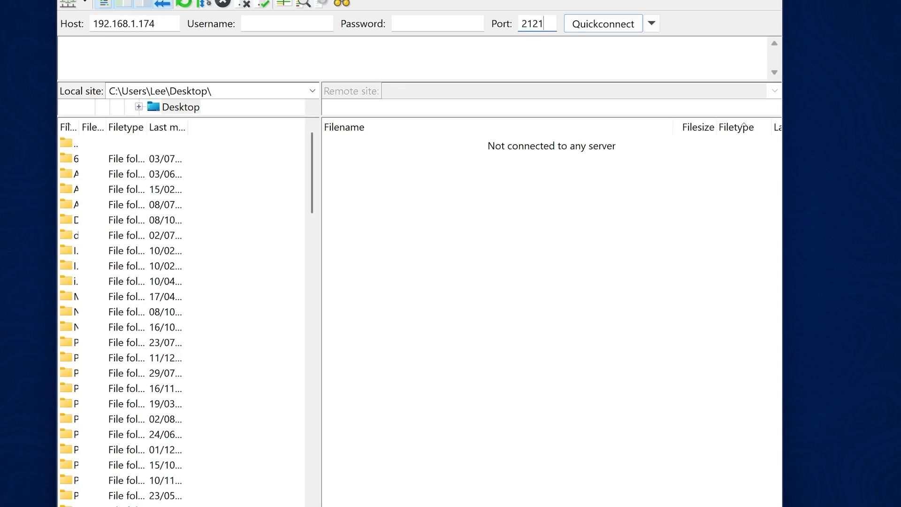
triple_click(536, 24)
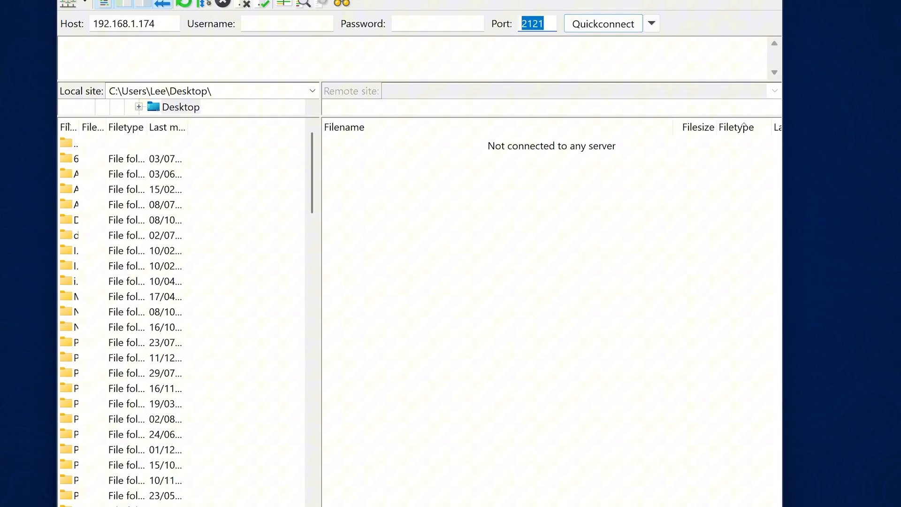
mouse_move(545, 37)
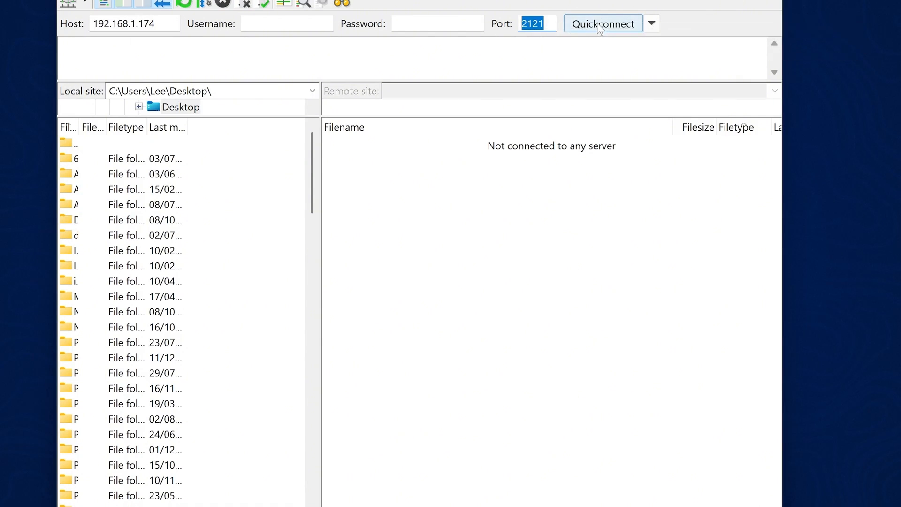
click(602, 23)
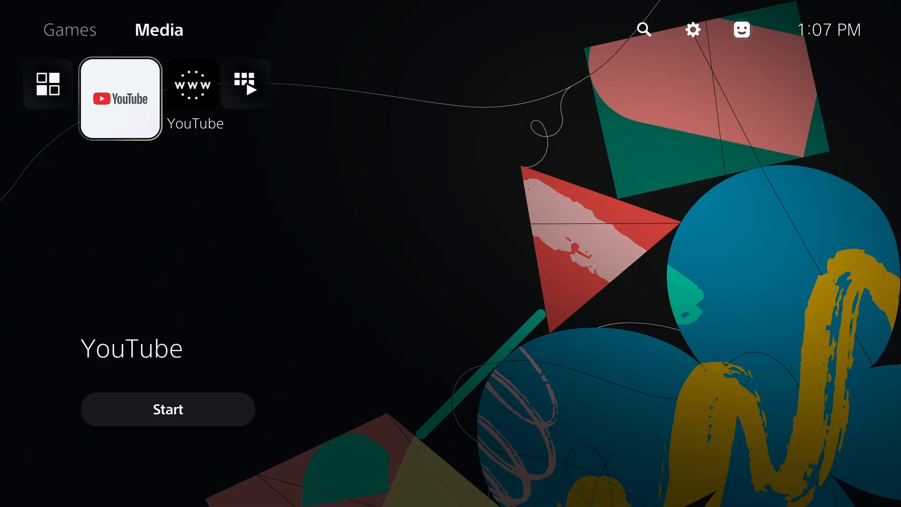
click(167, 409)
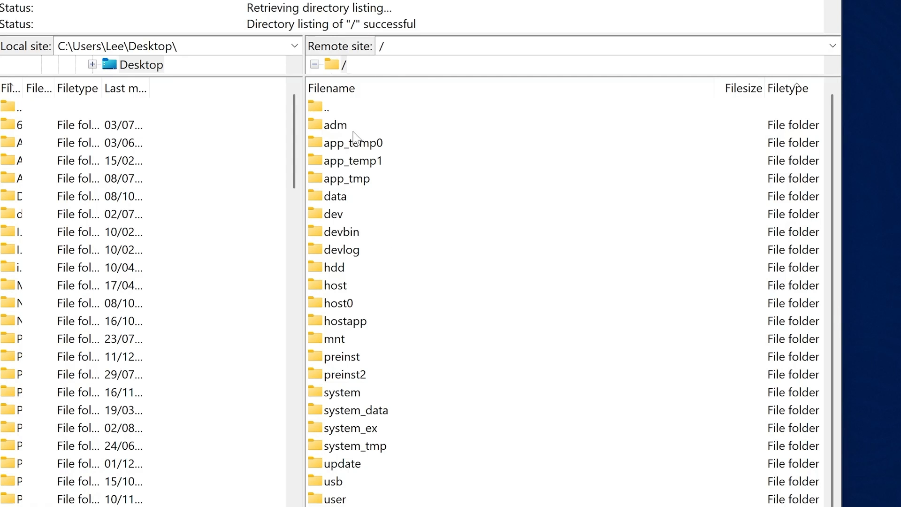
mouse_move(349, 343)
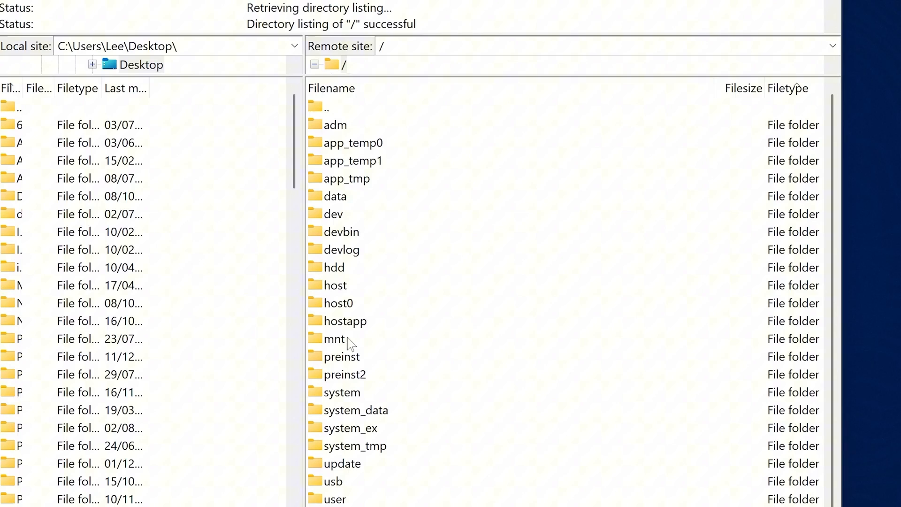
Browse to /mnt/sandbox/PPSA01650_000 and open download0's permissions, showing 777.
double_click(335, 338)
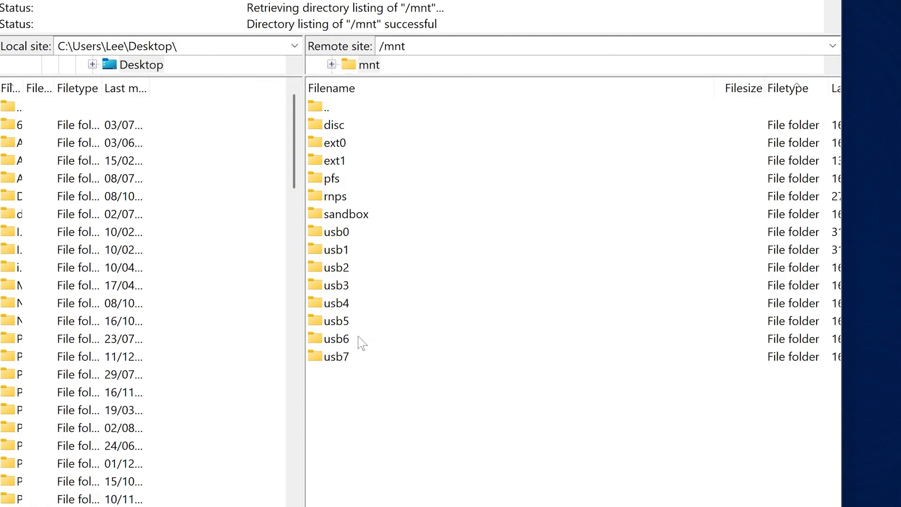
double_click(346, 213)
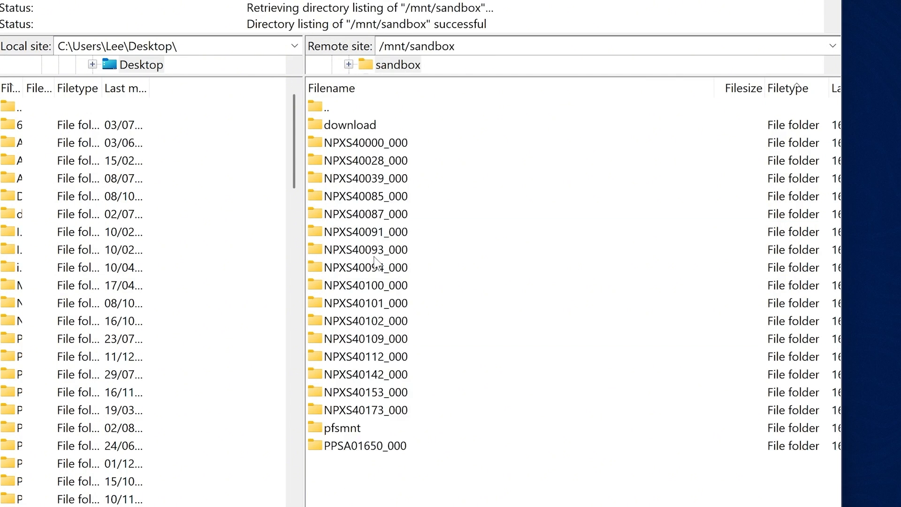
click(362, 445)
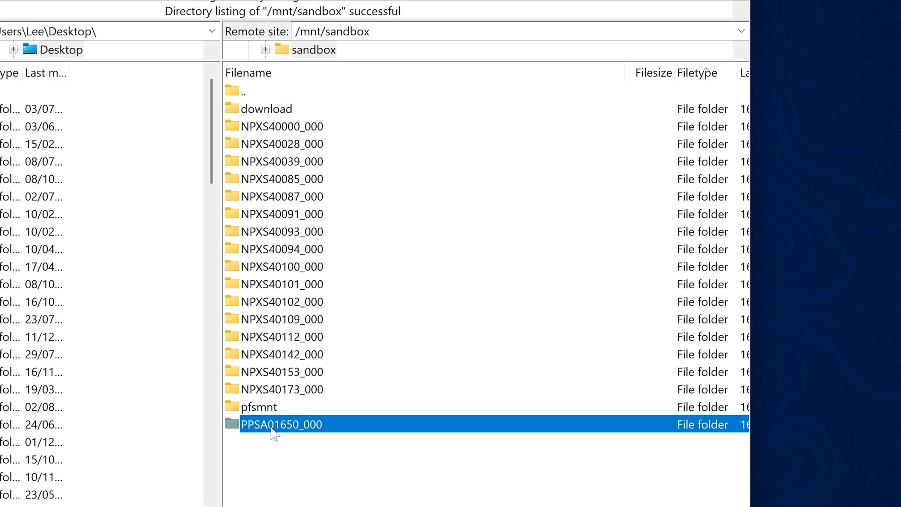
double_click(281, 424)
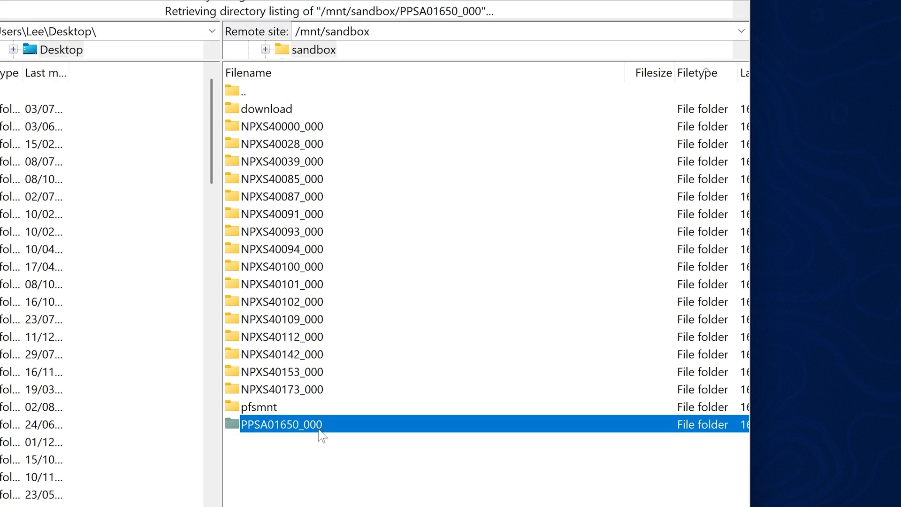
double_click(281, 424)
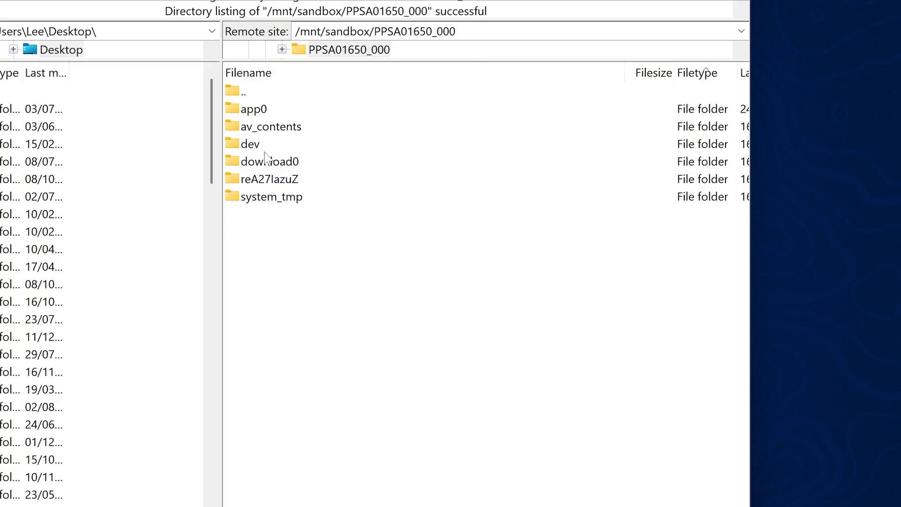
click(269, 161)
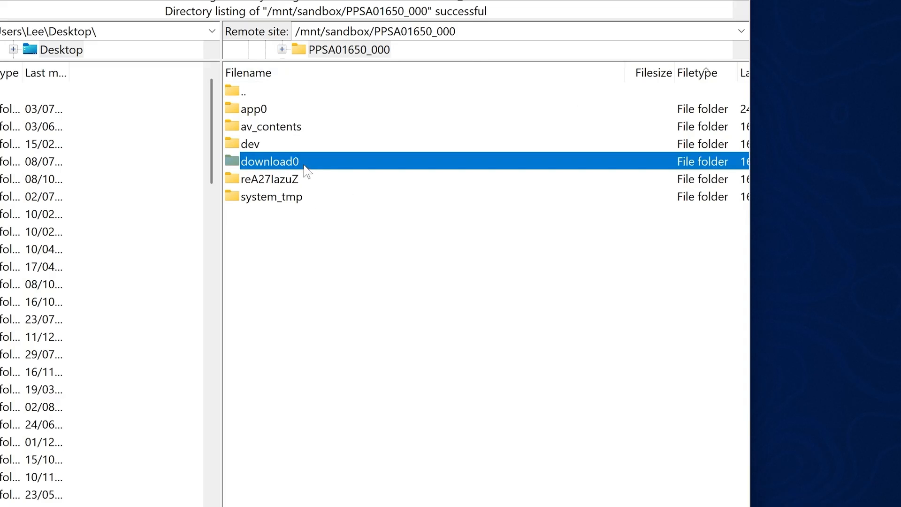
mouse_move(302, 175)
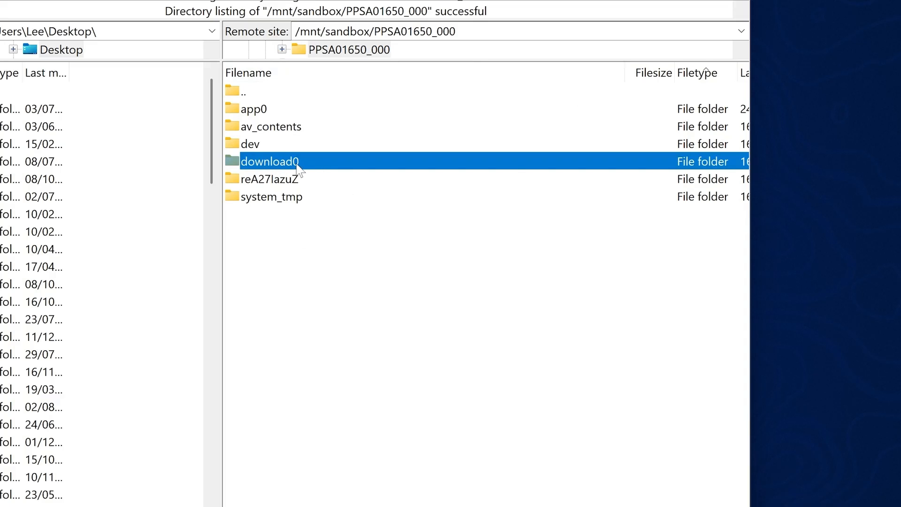
click(268, 161)
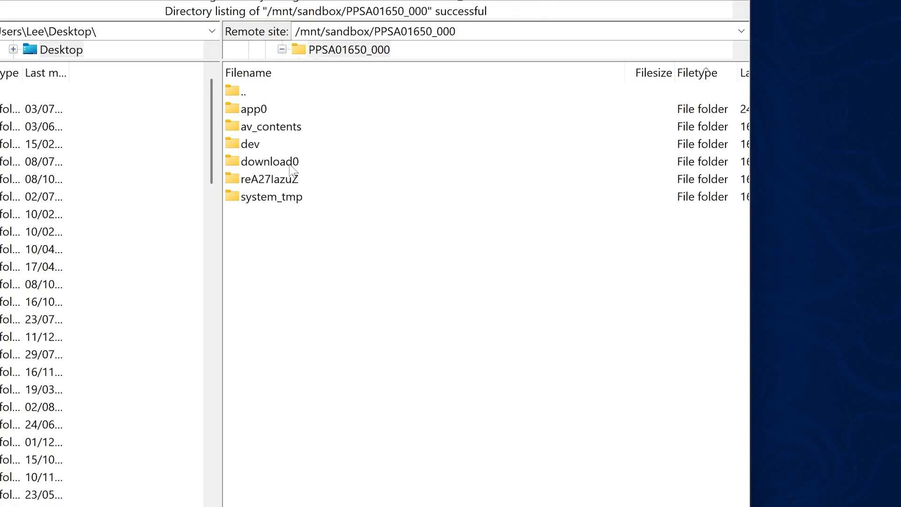
click(270, 161)
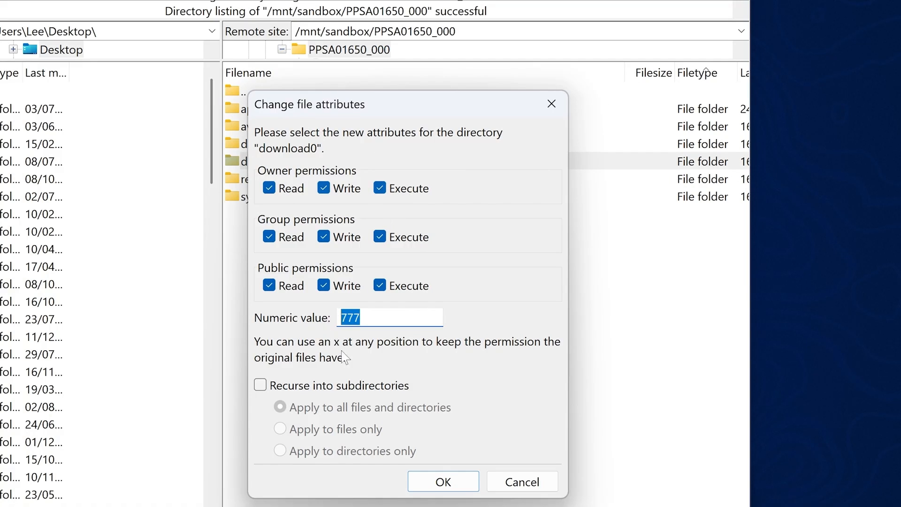
Apply 777 permissions to download0 recursively for all files and directories.
click(259, 385)
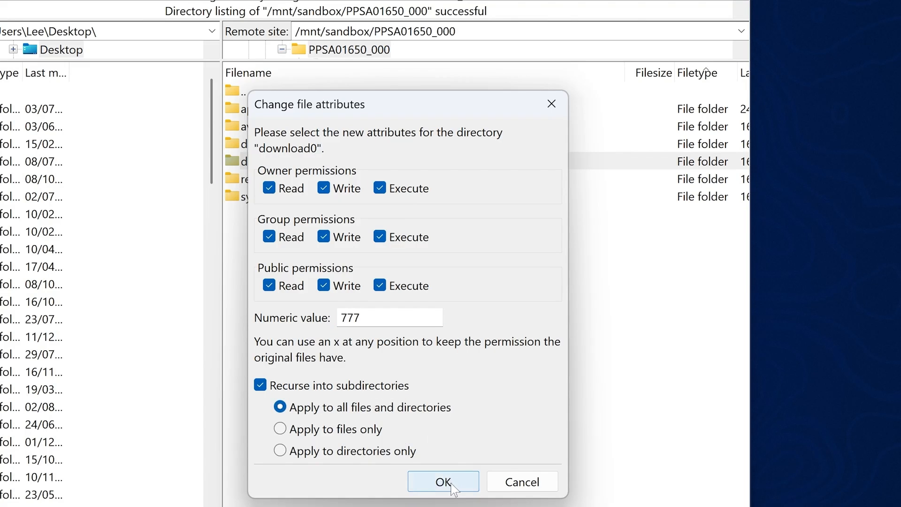
click(442, 481)
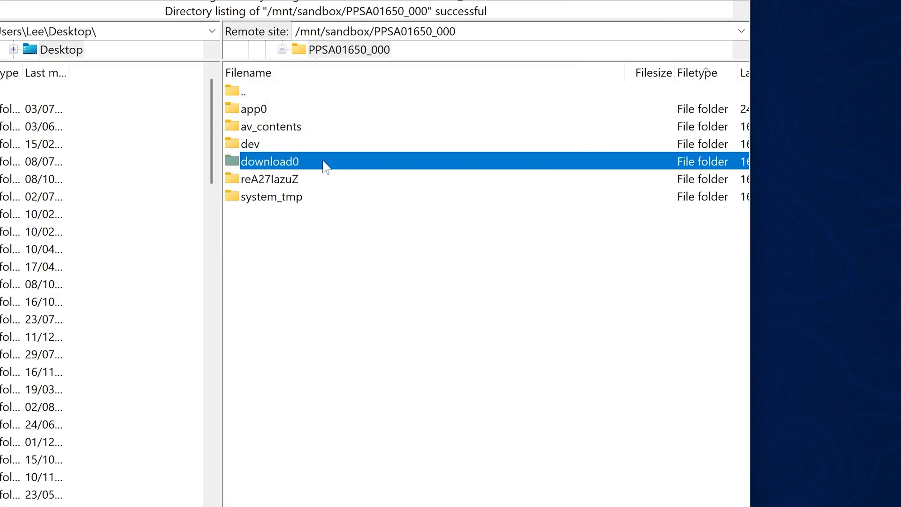
Navigate to download0/cache/splash_screen/aHR0cHM6Ly93d3cueW91dHViZS5jb20vdHY= in the remote pane.
double_click(268, 161)
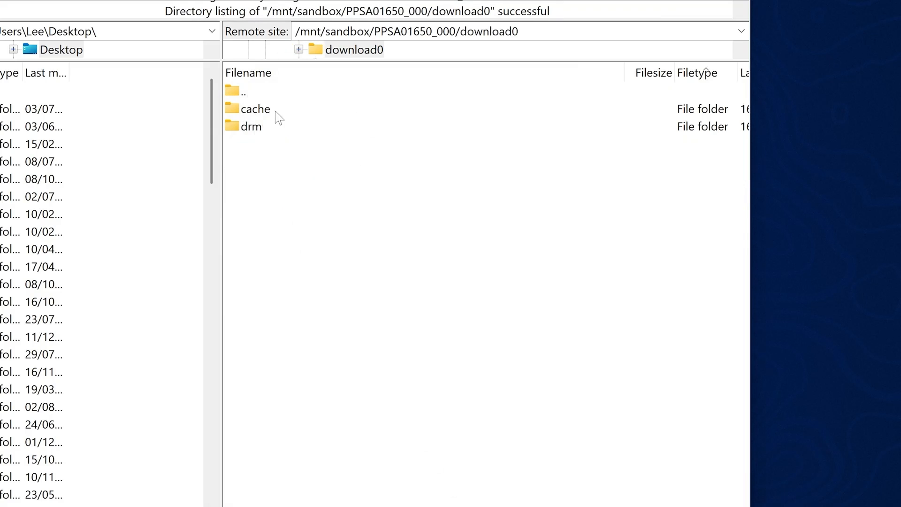
double_click(255, 109)
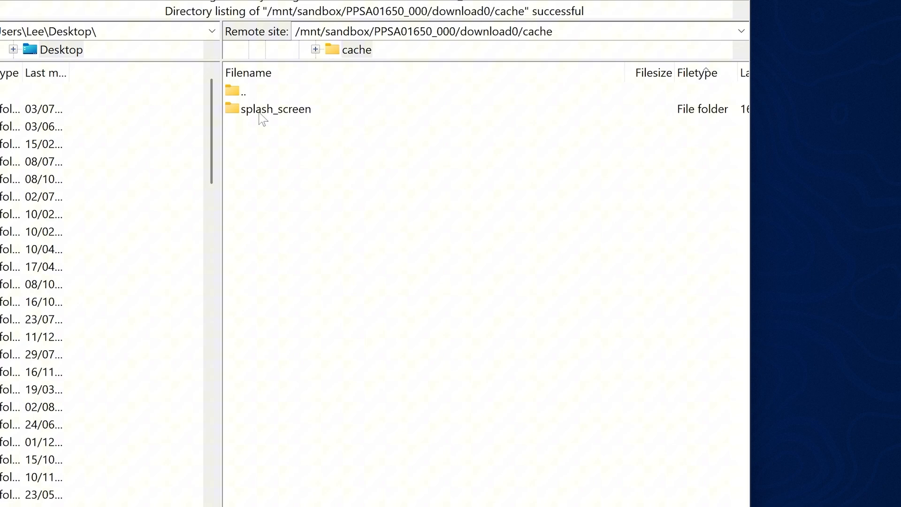
double_click(278, 109)
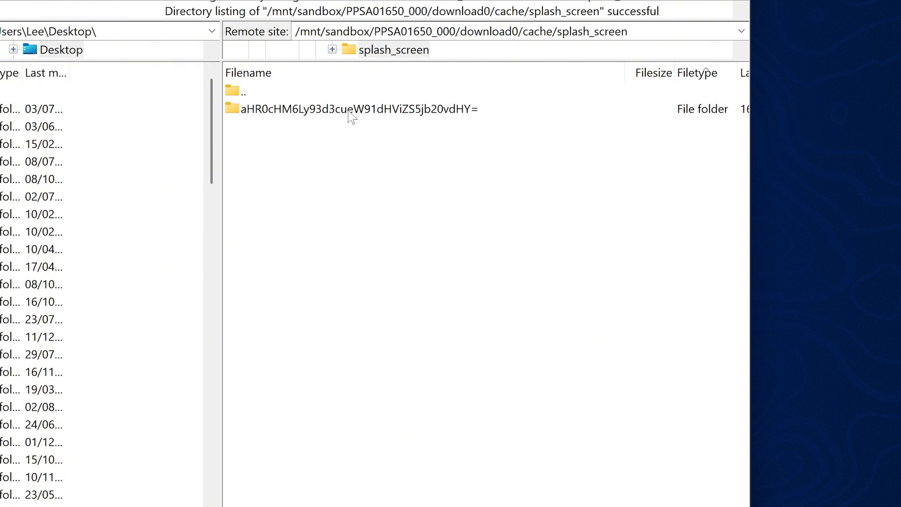
double_click(357, 108)
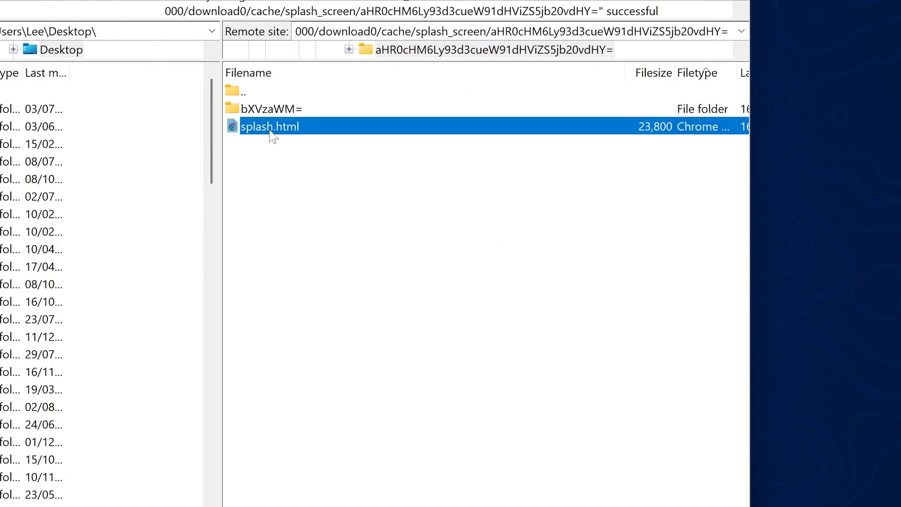
mouse_move(264, 134)
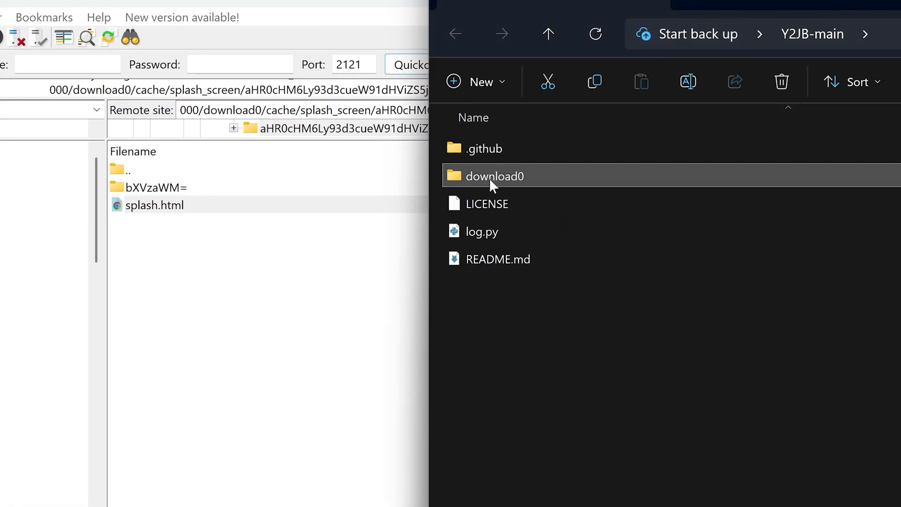
Drag Y2JB-main's download0/splash_screen splash.html onto the console folder, overwriting the existing file.
double_click(497, 176)
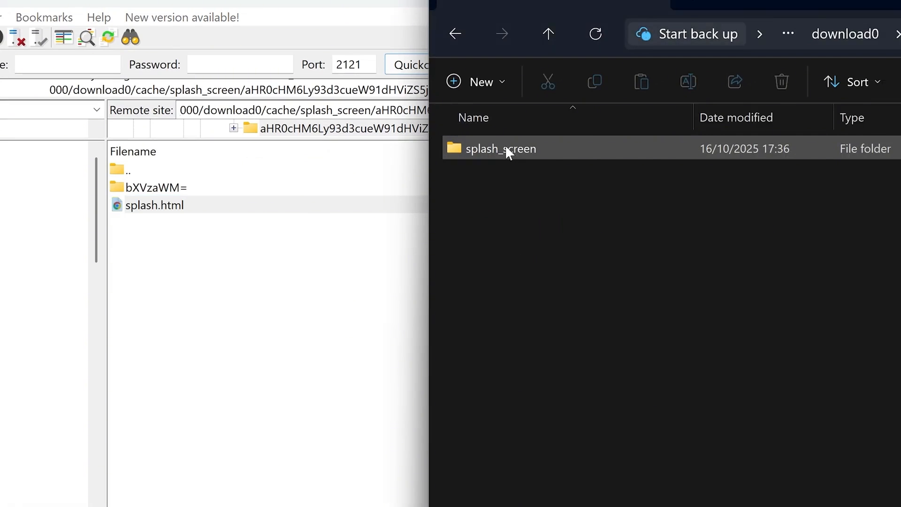
double_click(499, 148)
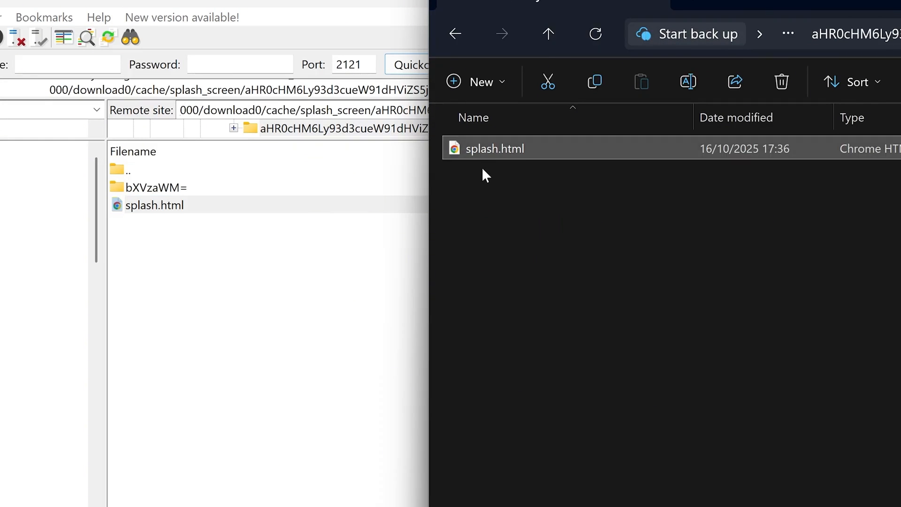
drag(494, 148, 490, 115)
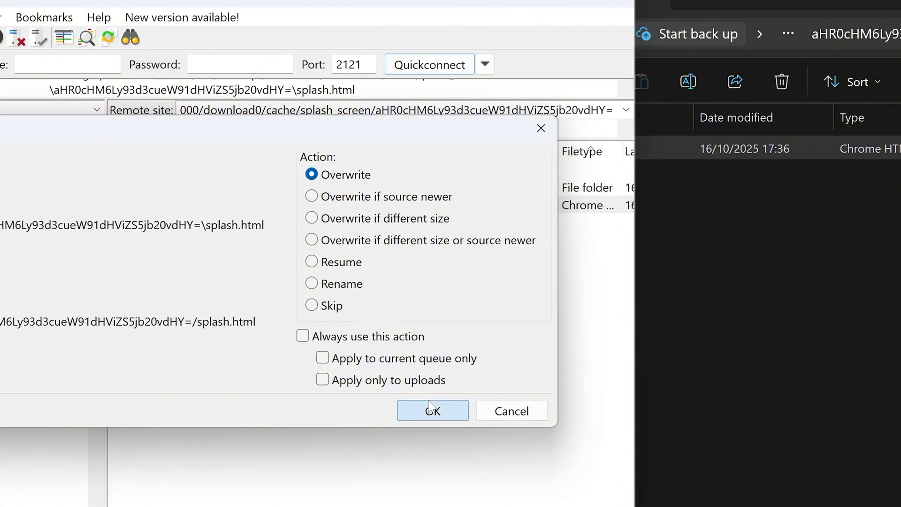
click(432, 410)
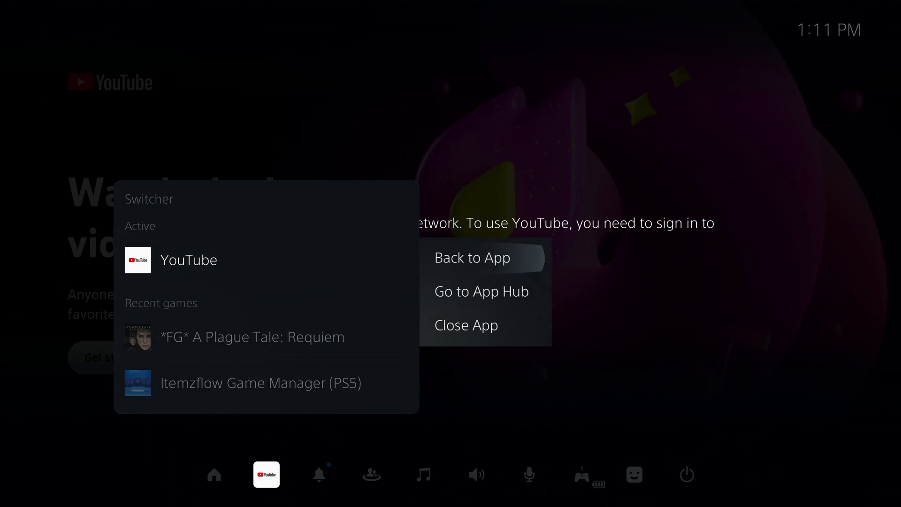
Close the YouTube app, then visit Settings > Network.
click(466, 324)
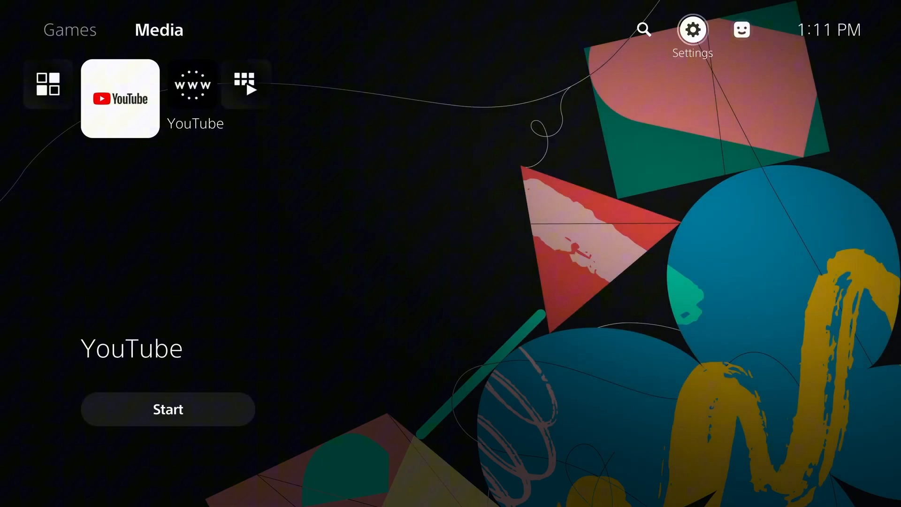
click(692, 28)
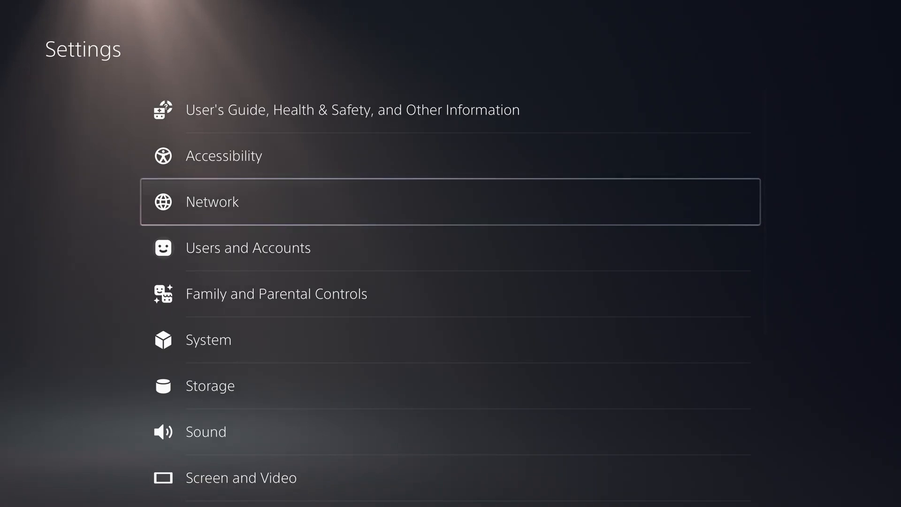
click(212, 202)
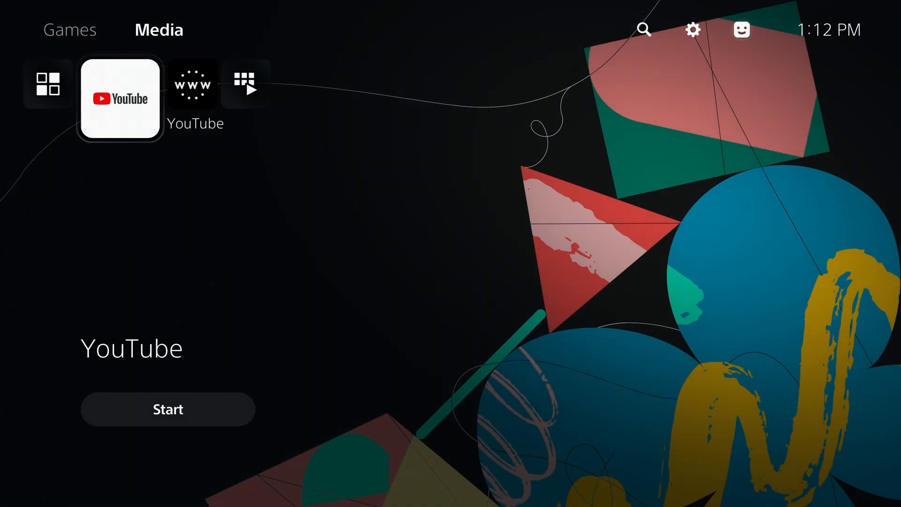
Start YouTube and dismiss the signed-out and not-connected notices.
click(168, 409)
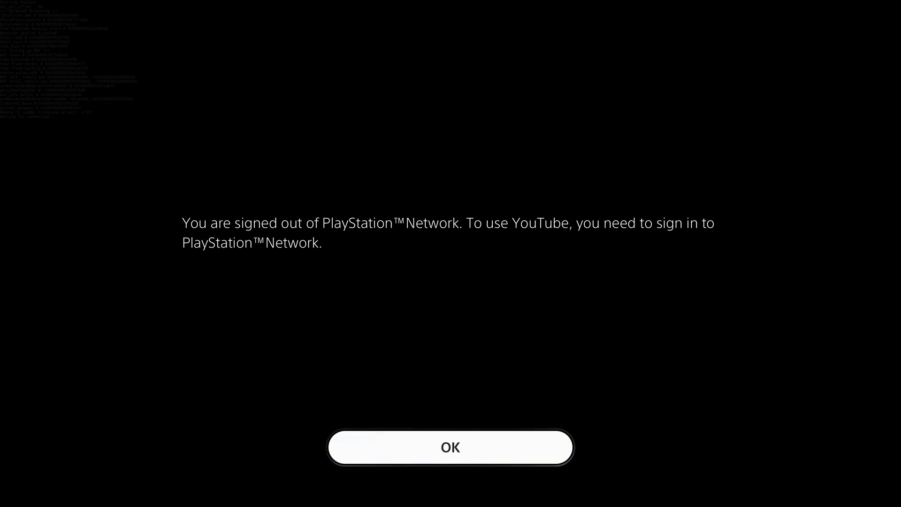
click(451, 447)
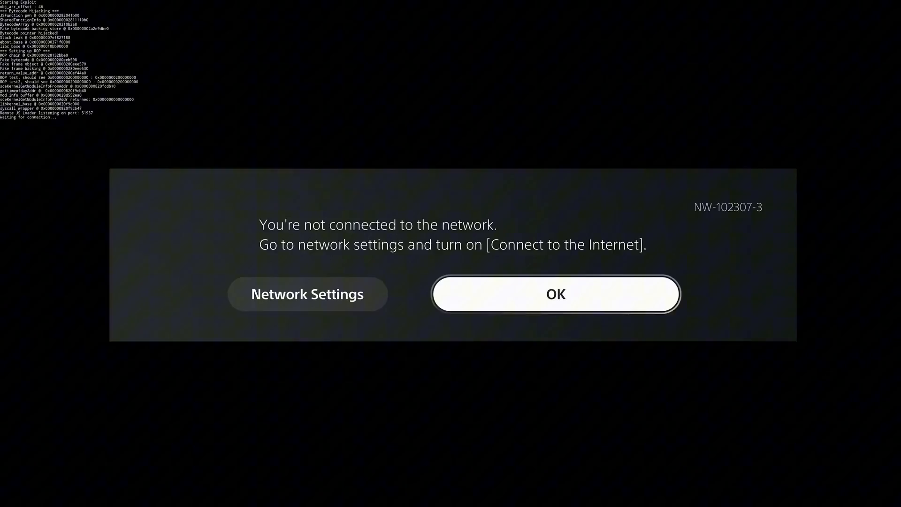
click(554, 294)
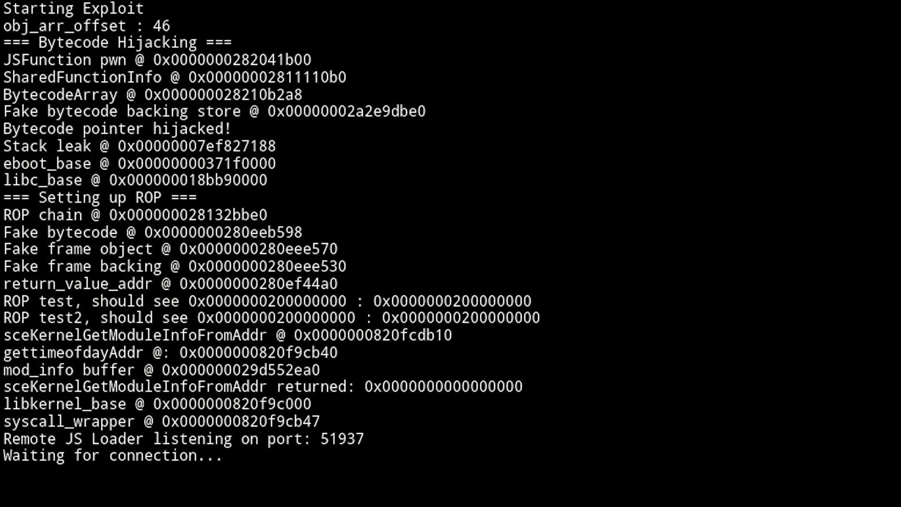